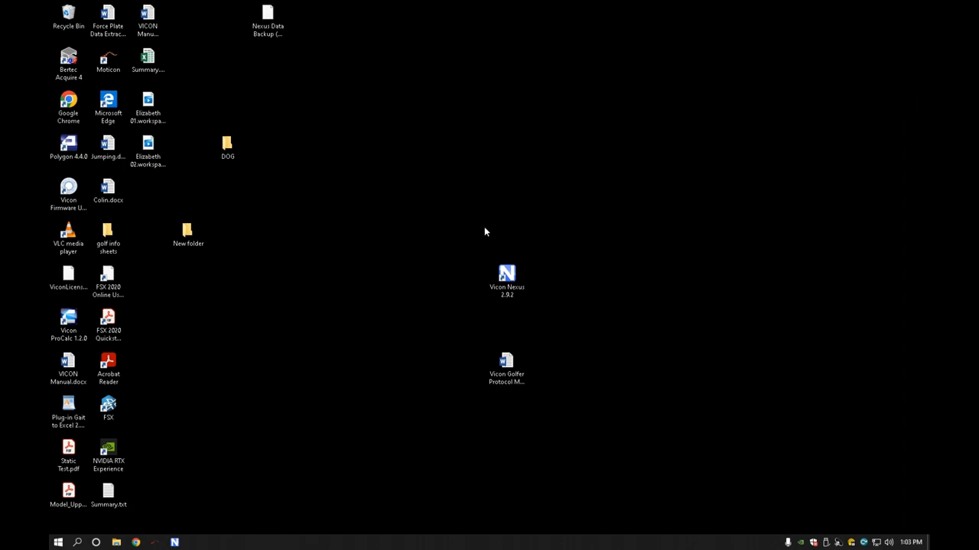
Start Vicon Nexus 2.9.2 from its desktop shortcut to show the Nexus Data trials.
left_click(506, 281)
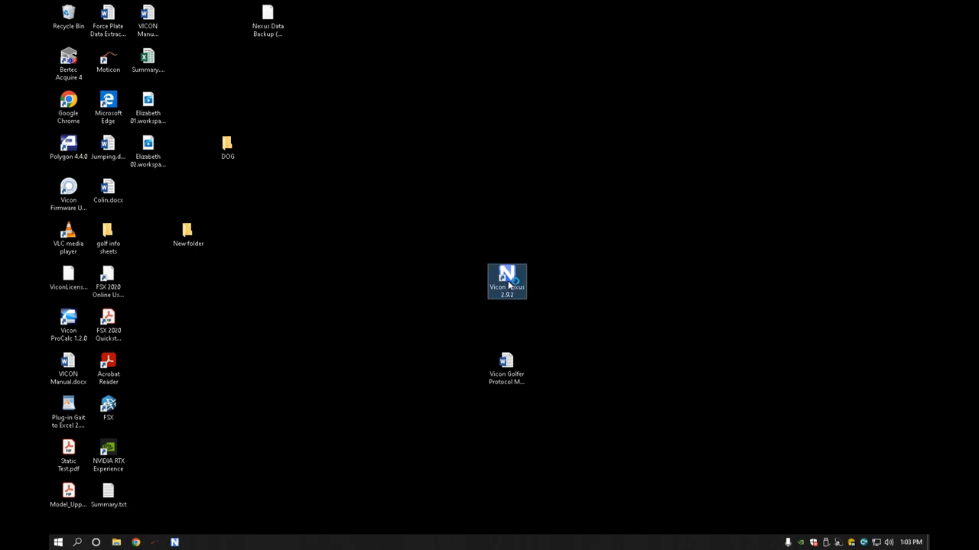
double_click(506, 280)
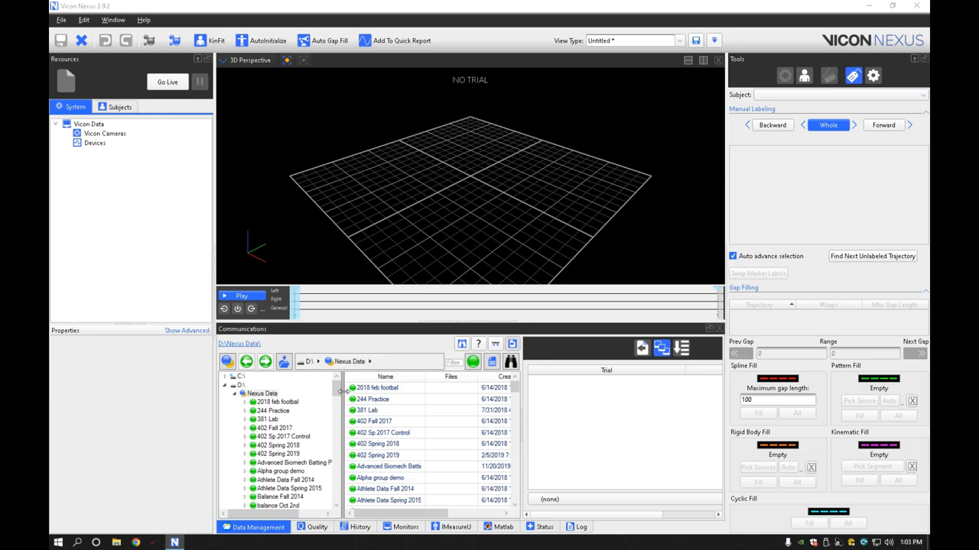
scroll("down", 3)
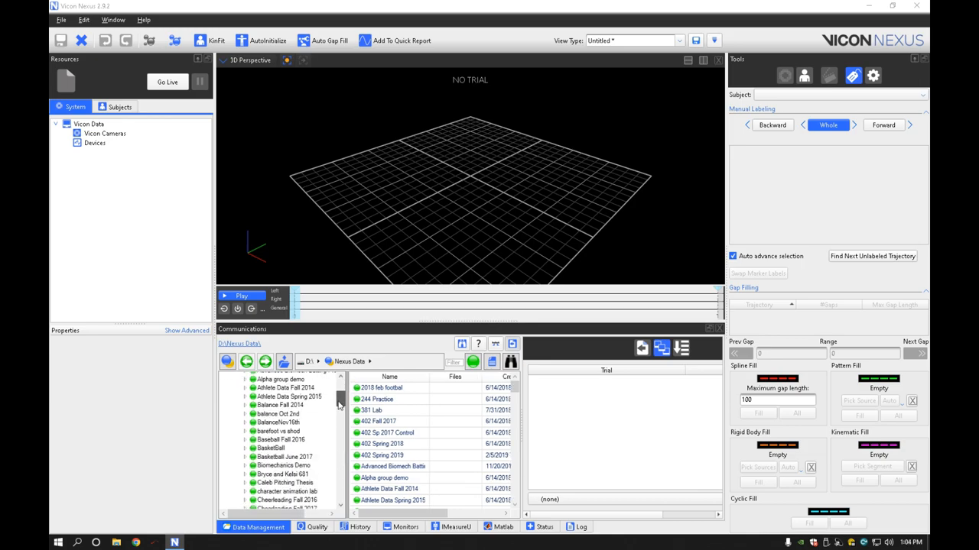
scroll("down", 3)
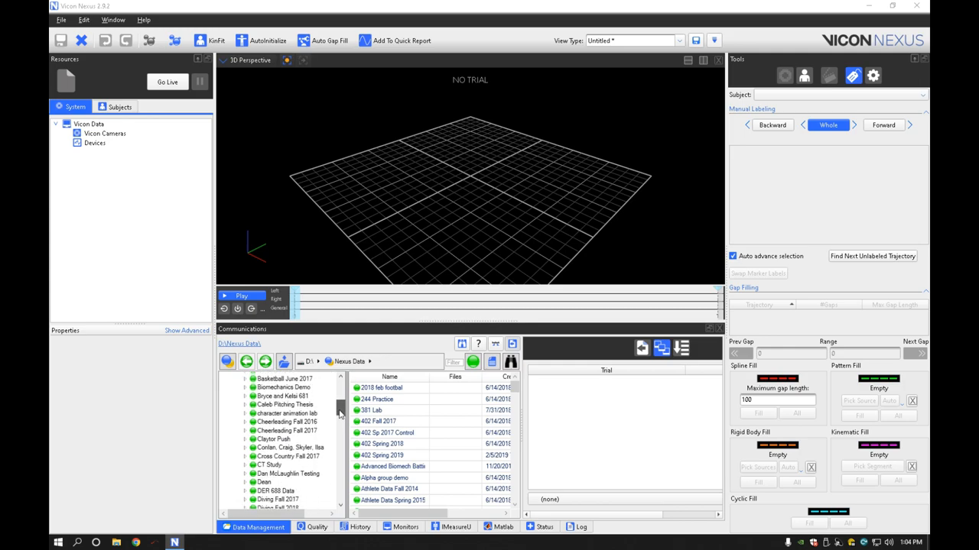
scroll("down", 3)
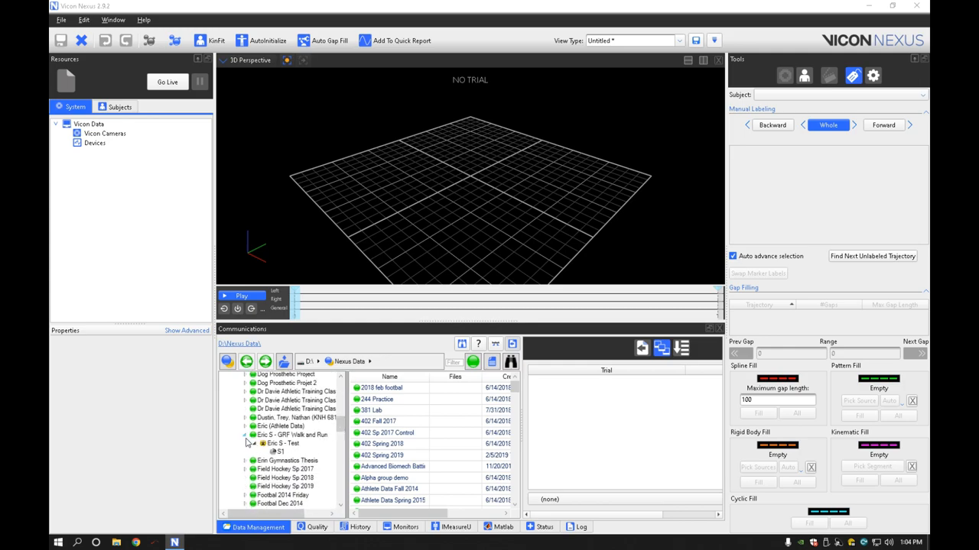
scroll("down", 3)
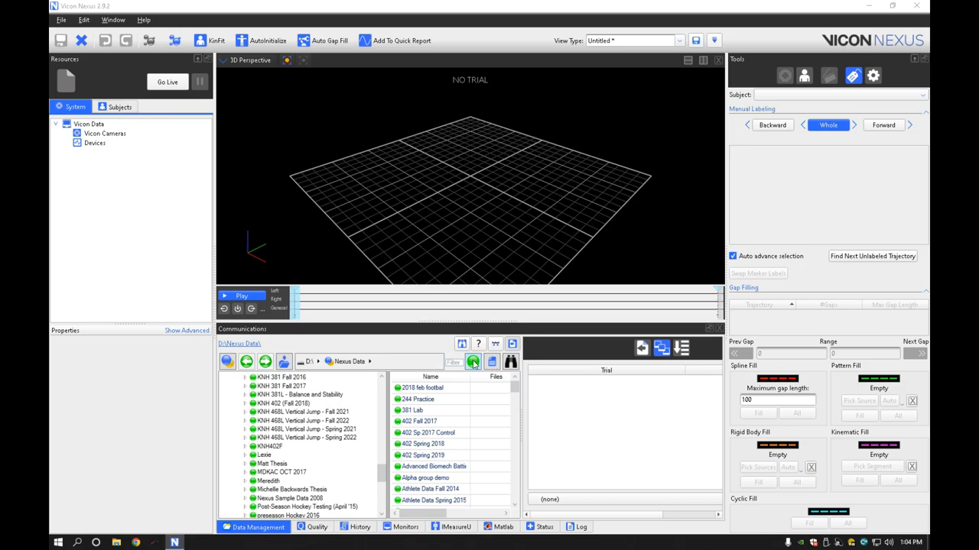
mouse_move(473, 362)
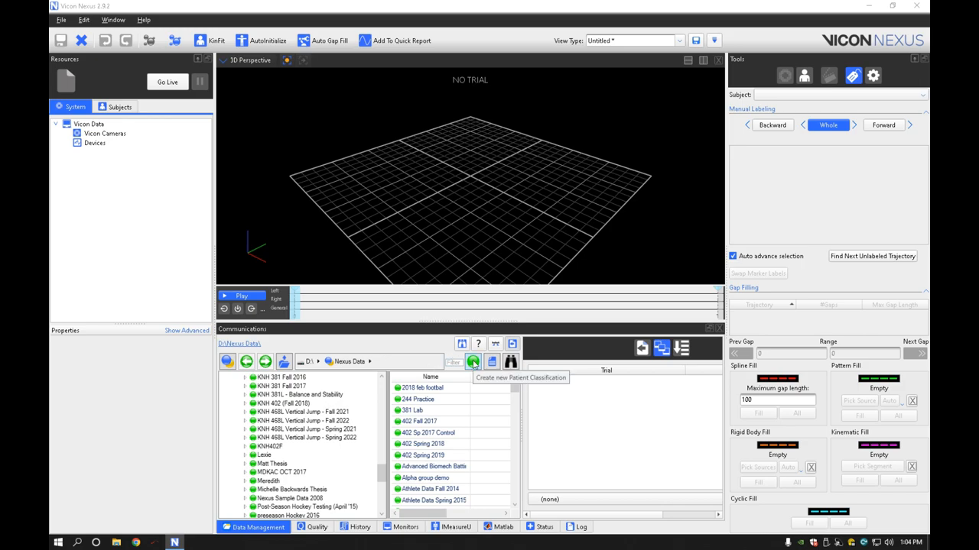
Create the classification 'KNH 468L Vertical Jump - Spring 2023' containing patient Section A.
left_click(472, 362)
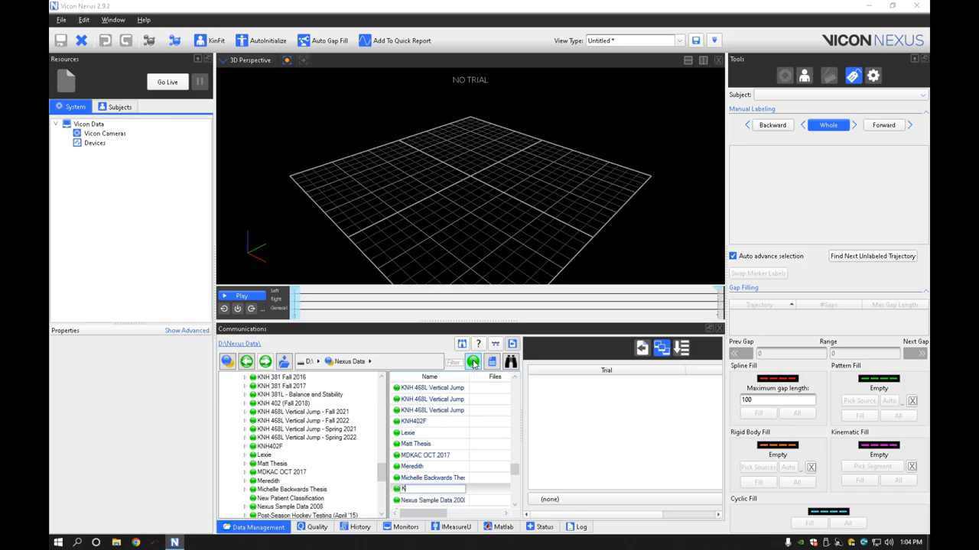
type("NH 468L Vertical Jump - Spring 2023")
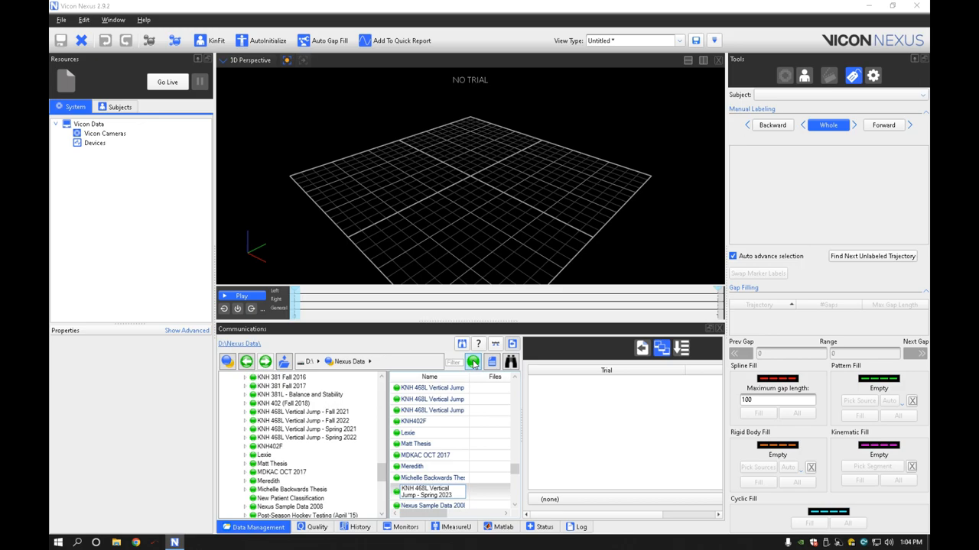
mouse_move(473, 362)
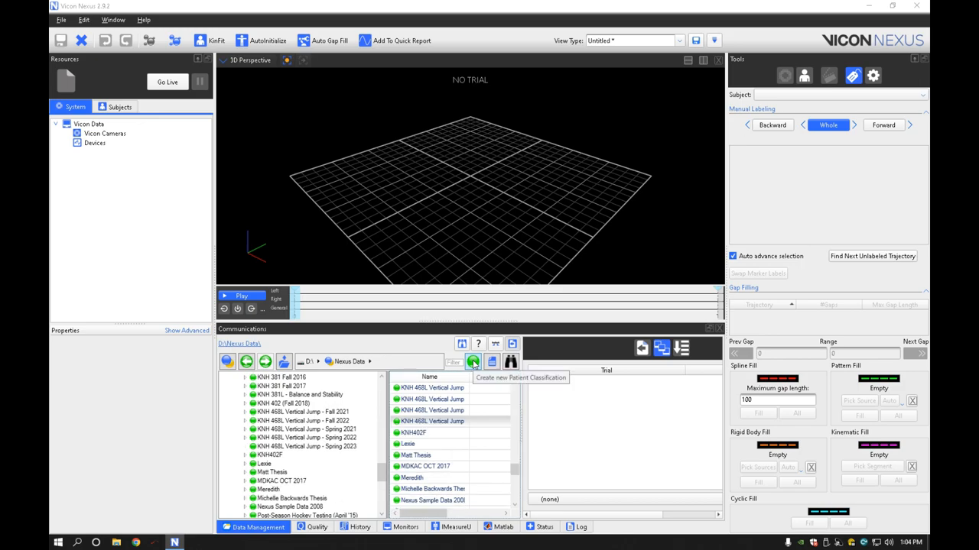
left_click(309, 448)
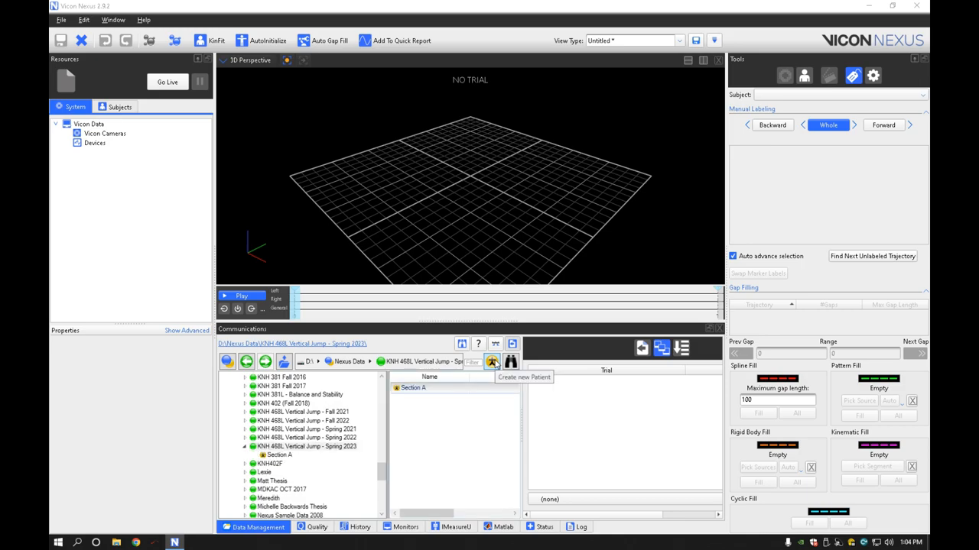
Add patients Section B through Section G to the Spring 2023 classification.
left_click(493, 362)
type("Section B")
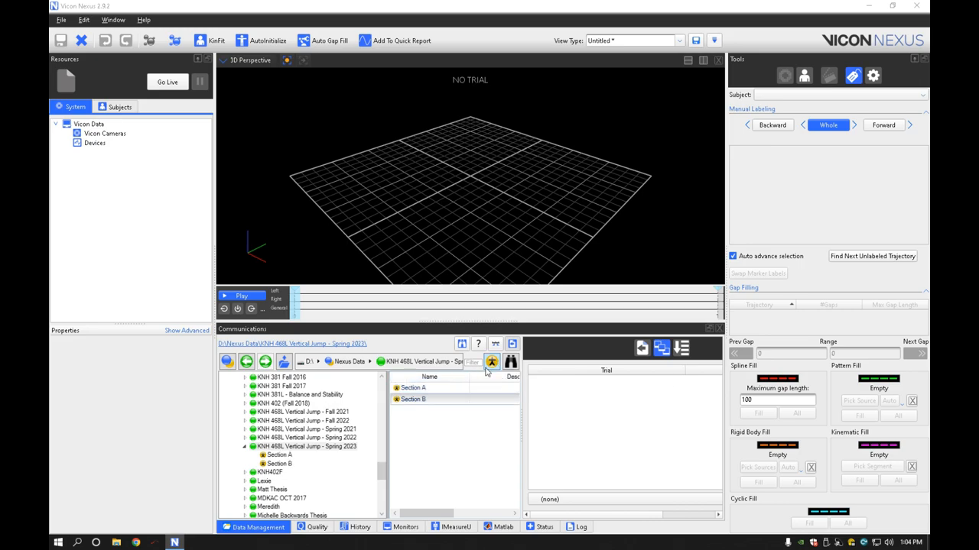
left_click(491, 362)
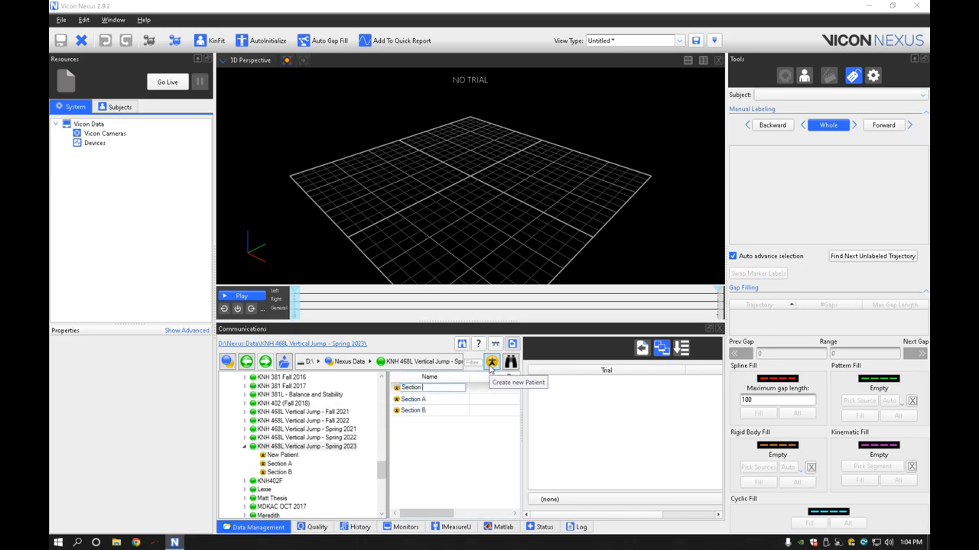
left_click(491, 362)
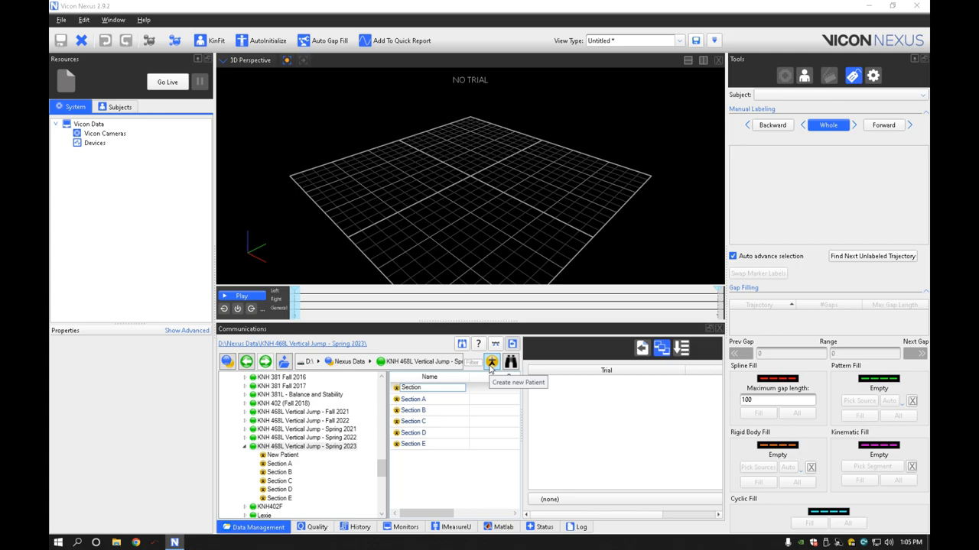
type("Section G")
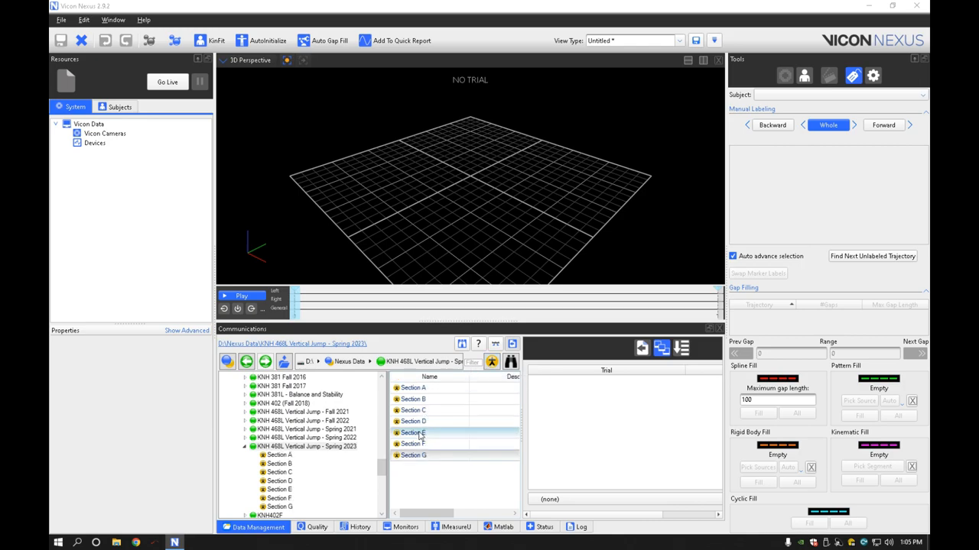
left_click(415, 444)
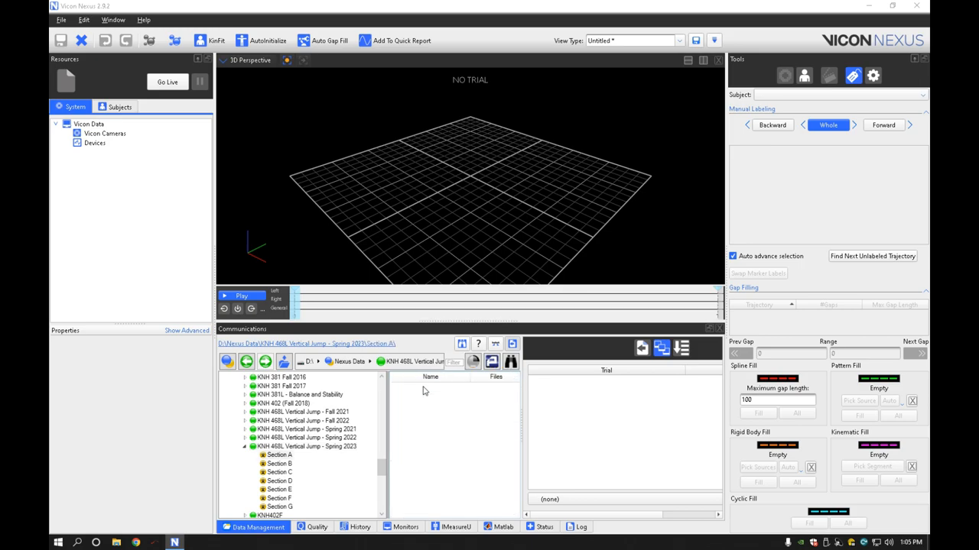
mouse_move(473, 362)
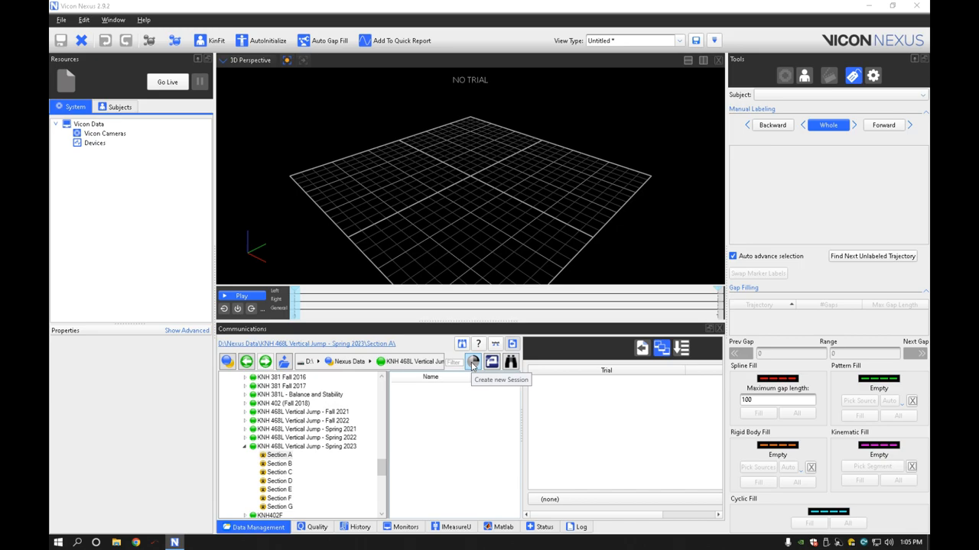
Add a session named VJ under Section A and open it.
left_click(472, 363)
type("VJ")
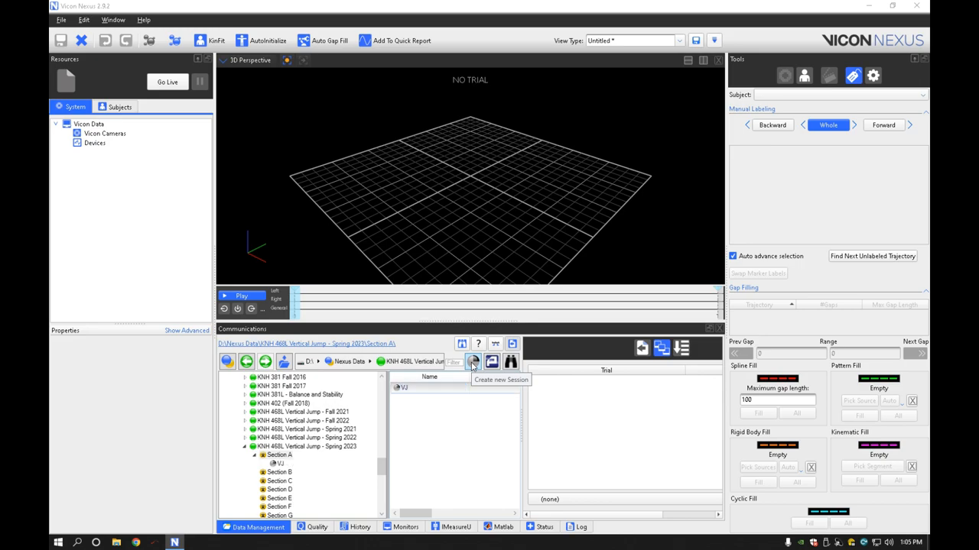
left_click(472, 362)
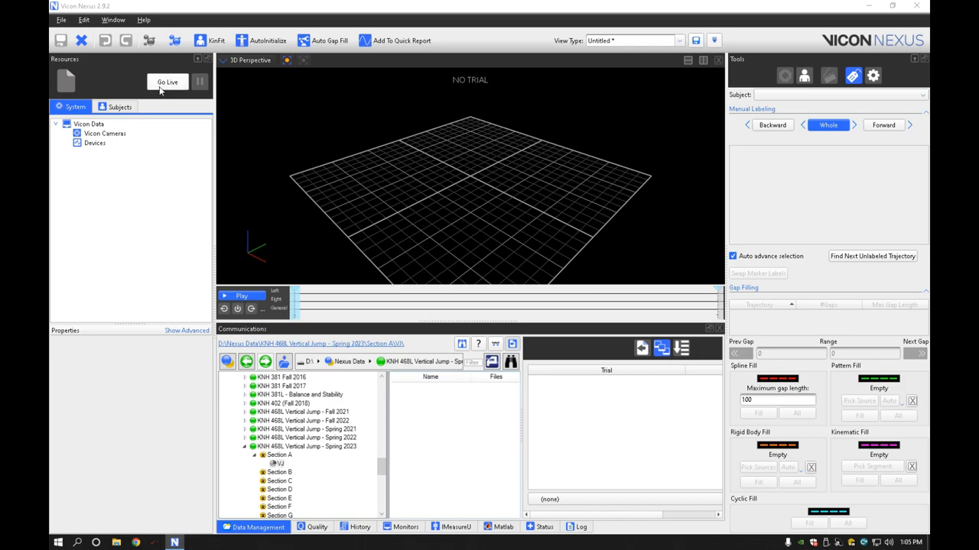
Go live and apply Zero Level to the Bertec force plates under Devices.
left_click(171, 82)
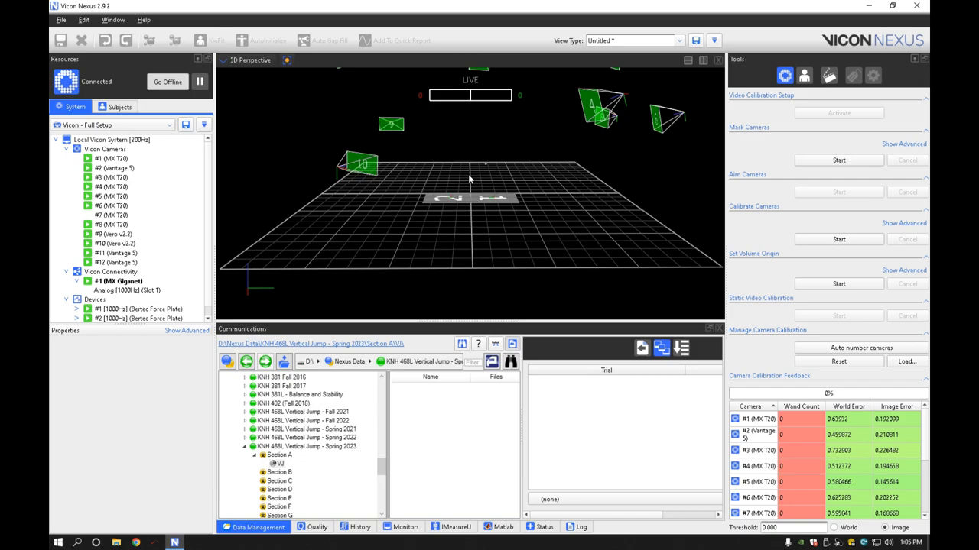
mouse_move(158, 235)
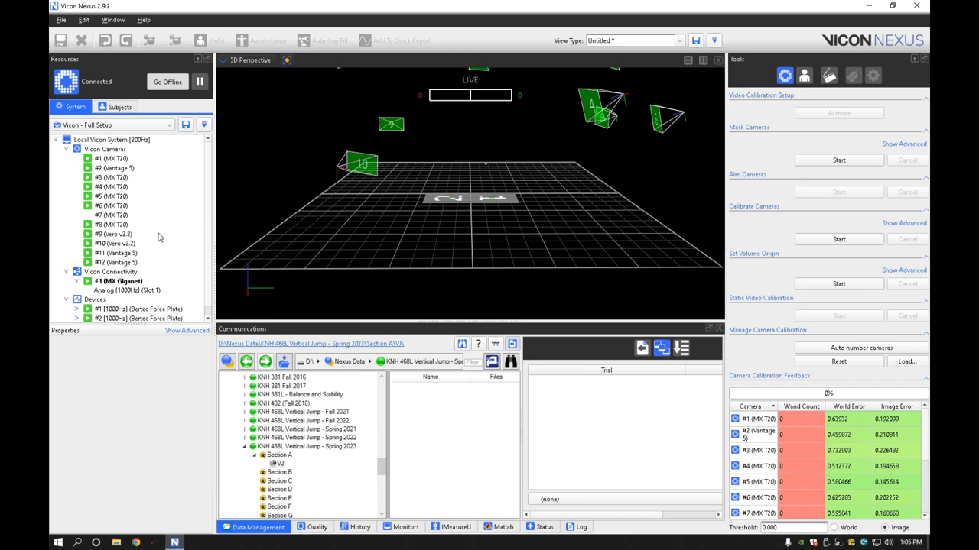
mouse_move(107, 253)
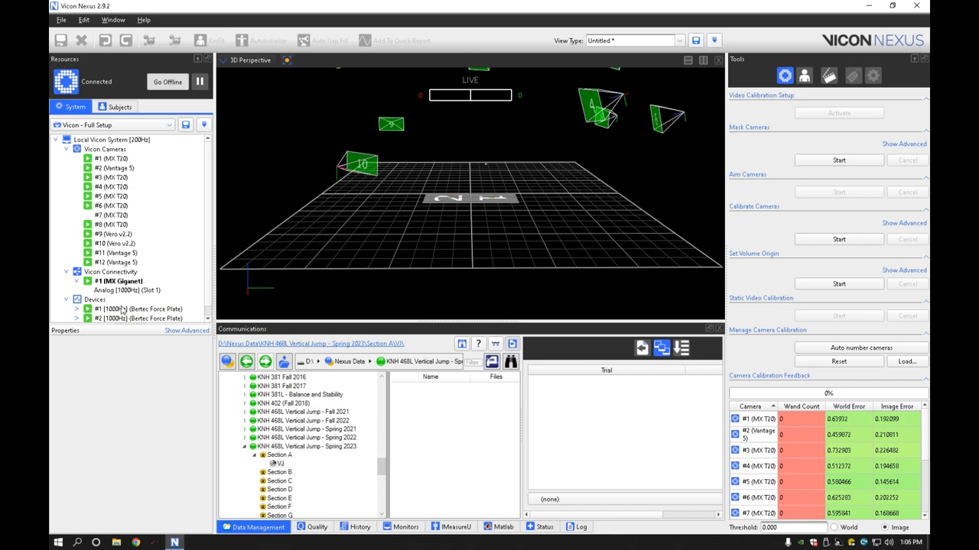
left_click(122, 309)
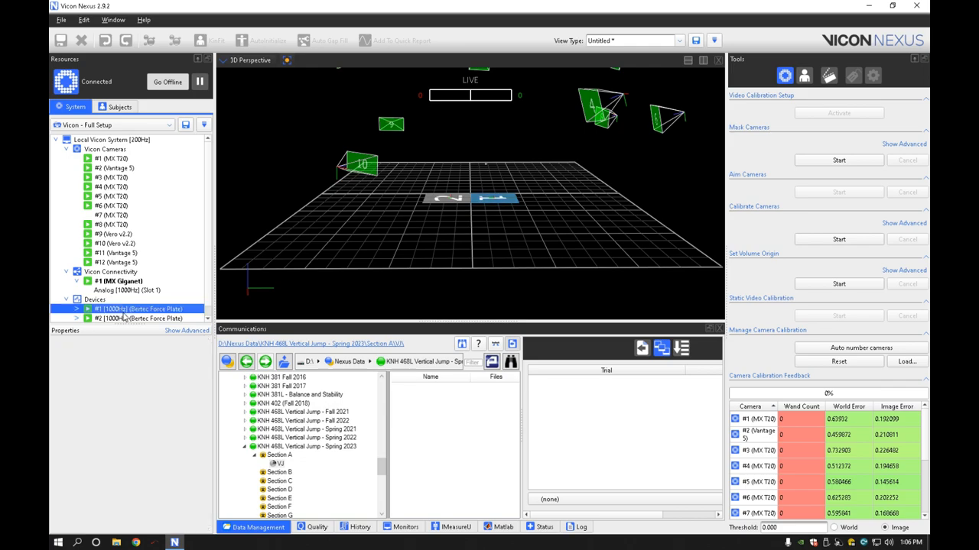
right_click(122, 309)
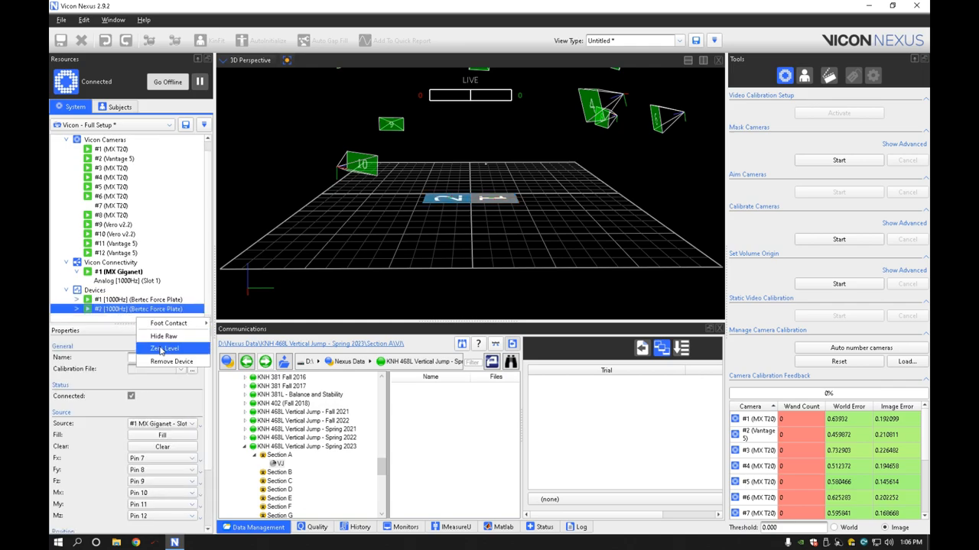
left_click(248, 61)
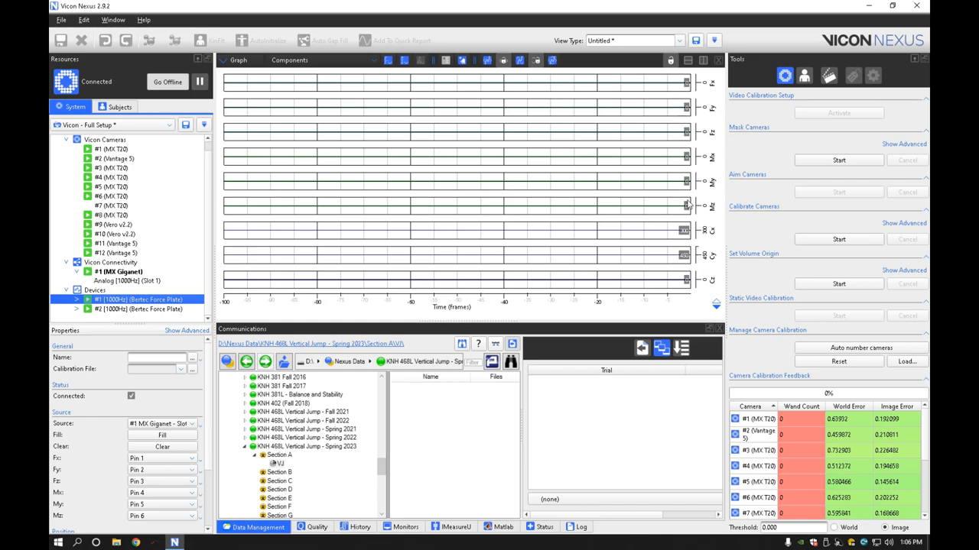
mouse_move(707, 234)
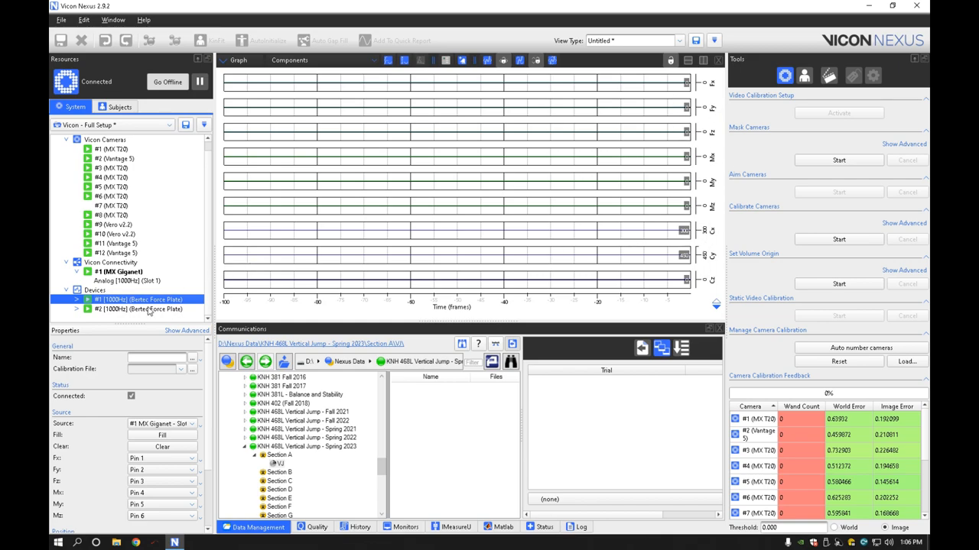
left_click(138, 310)
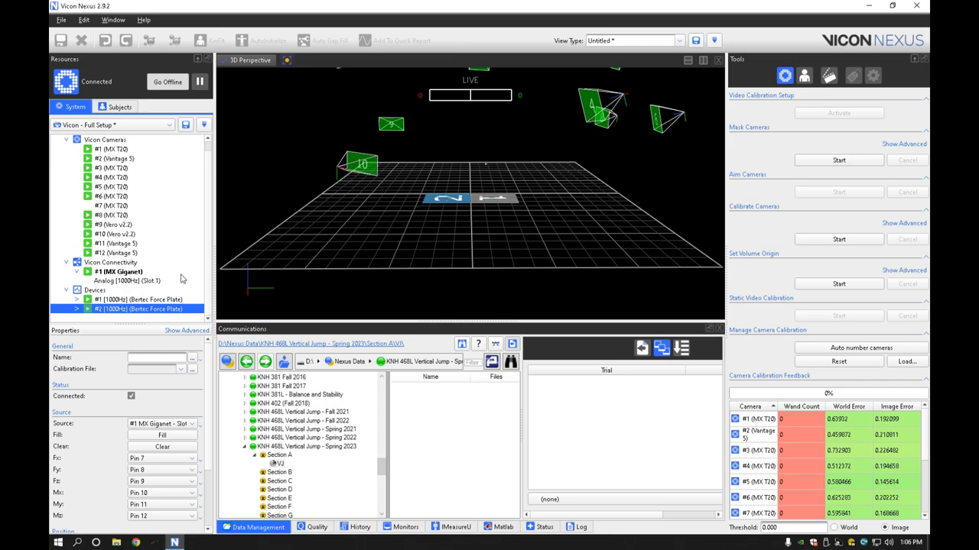
mouse_move(129, 302)
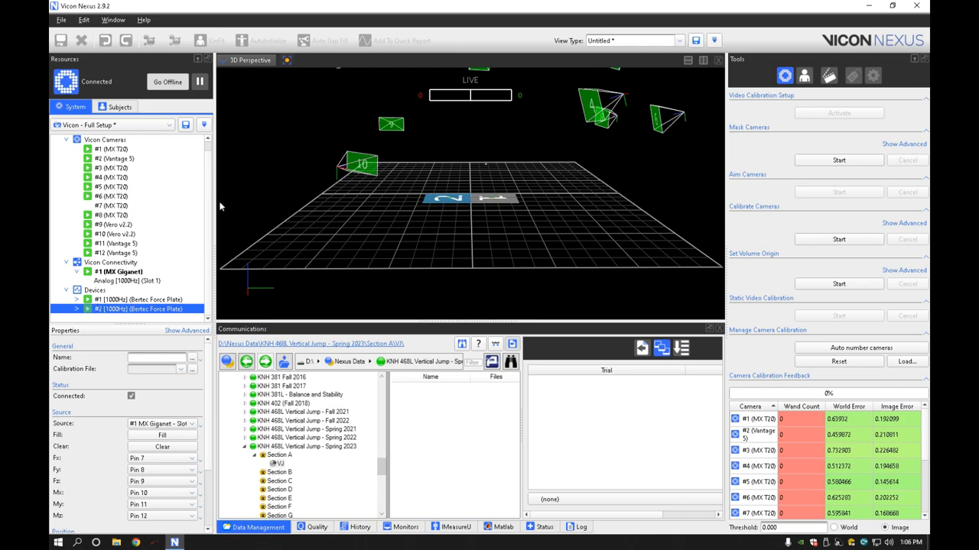
left_click(78, 307)
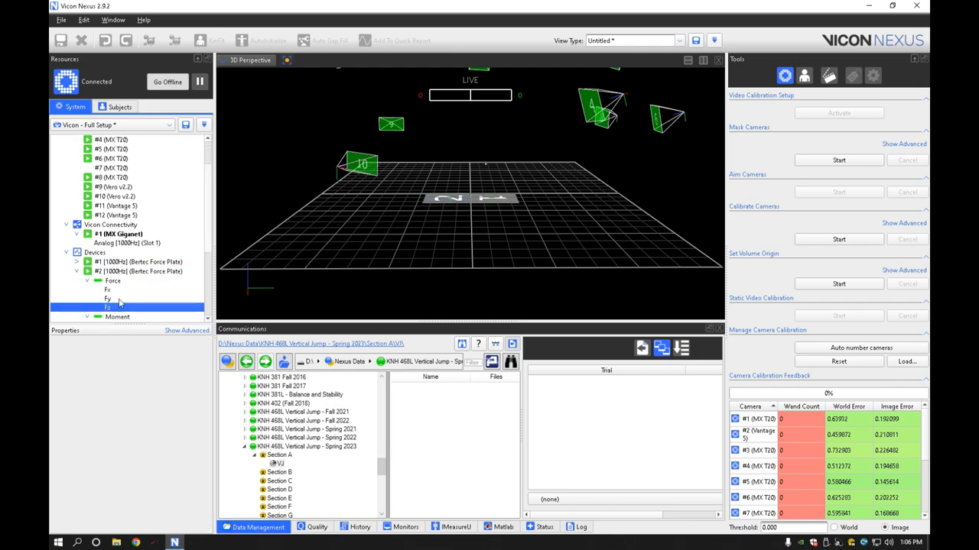
left_click(252, 60)
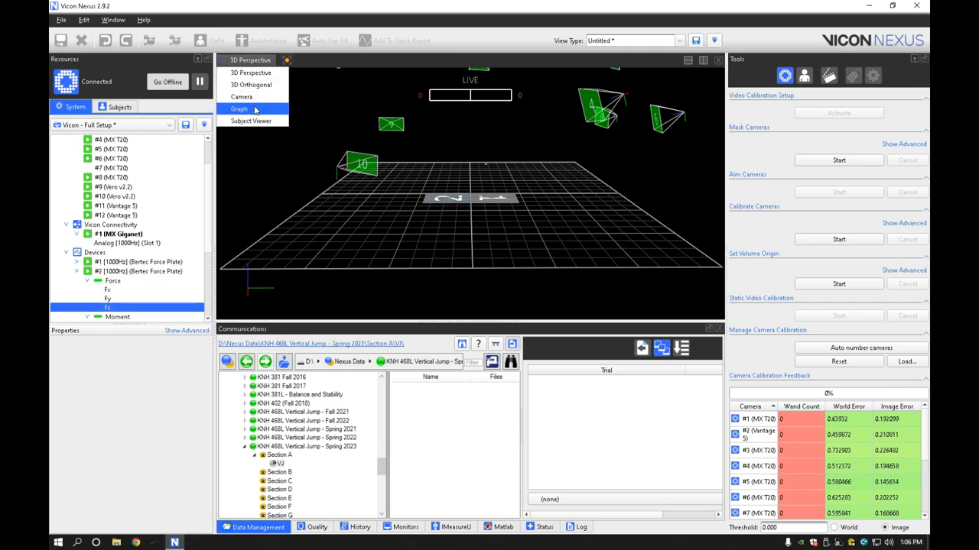
left_click(238, 109)
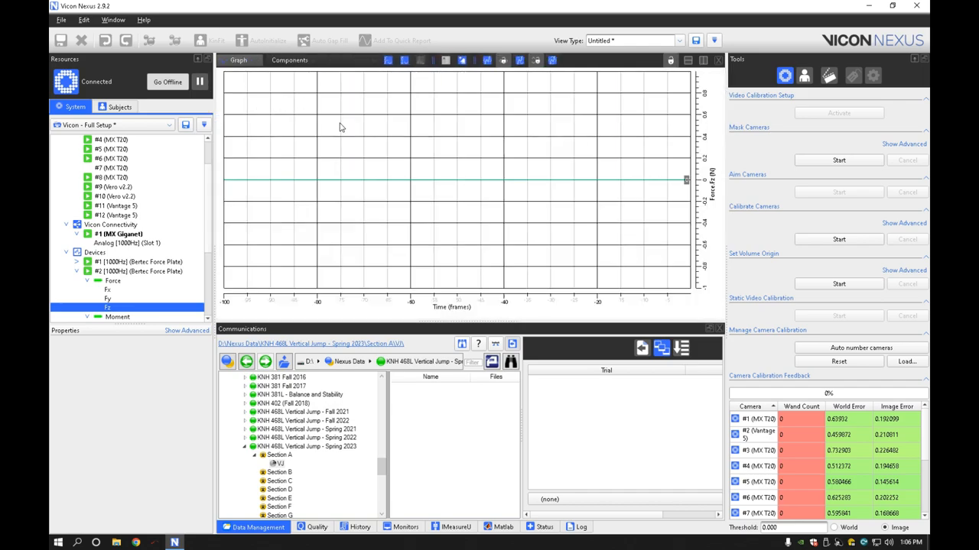
mouse_move(361, 121)
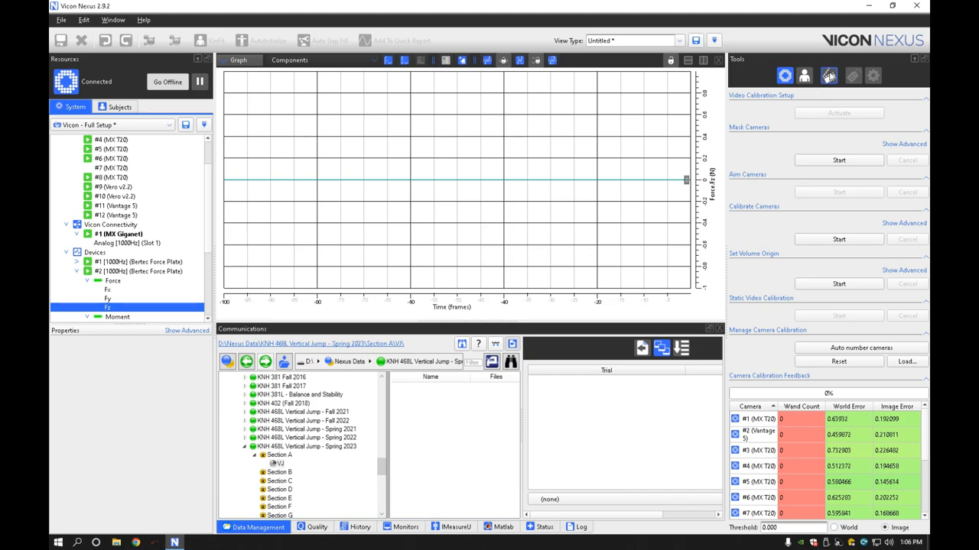
mouse_move(826, 71)
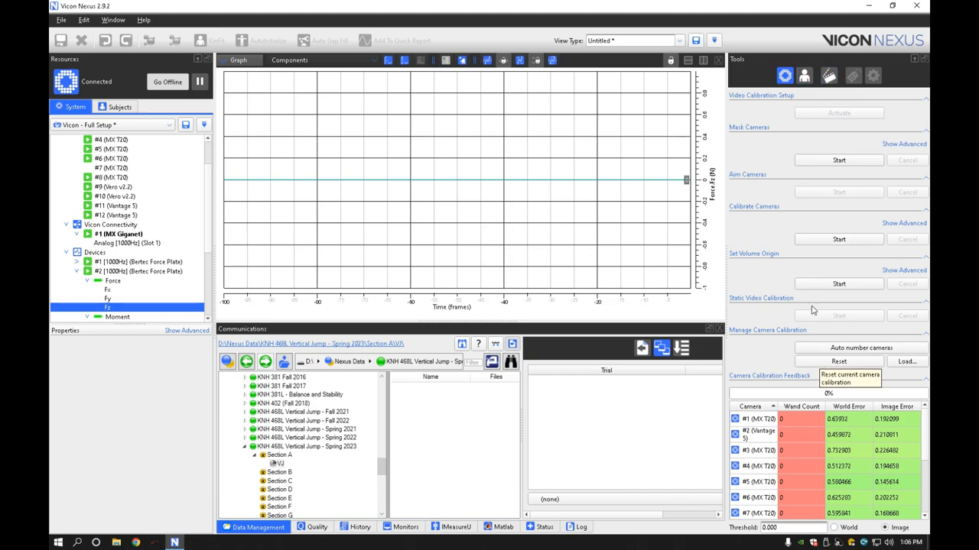
left_click(829, 70)
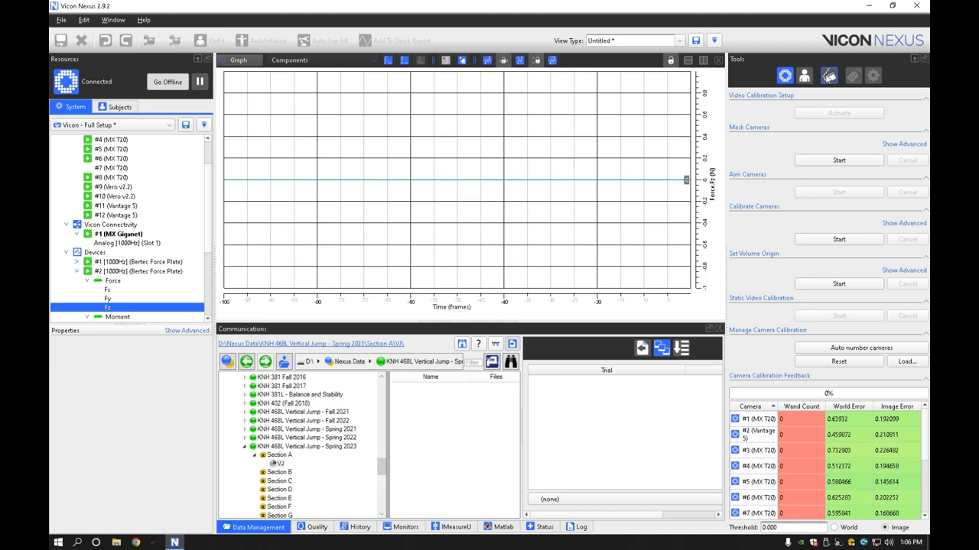
left_click(823, 69)
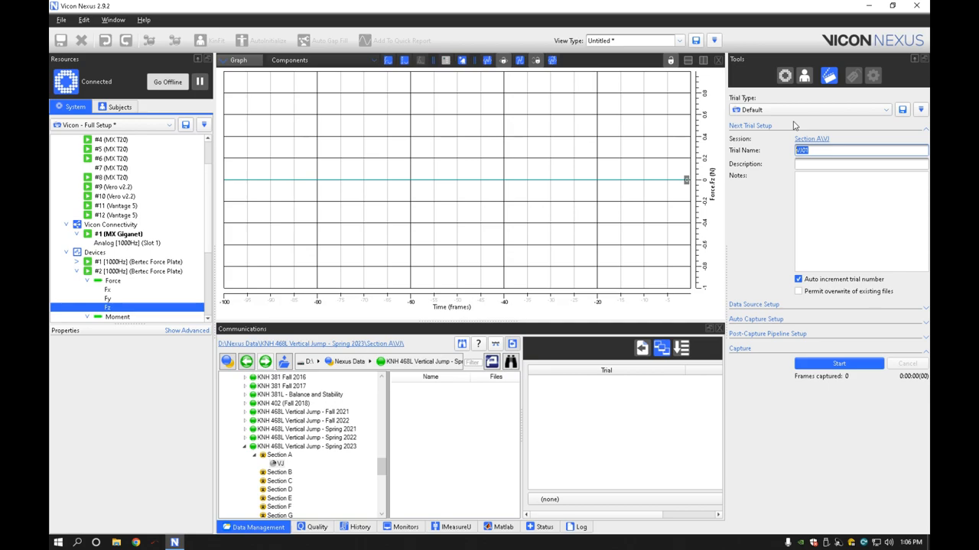
type("E")
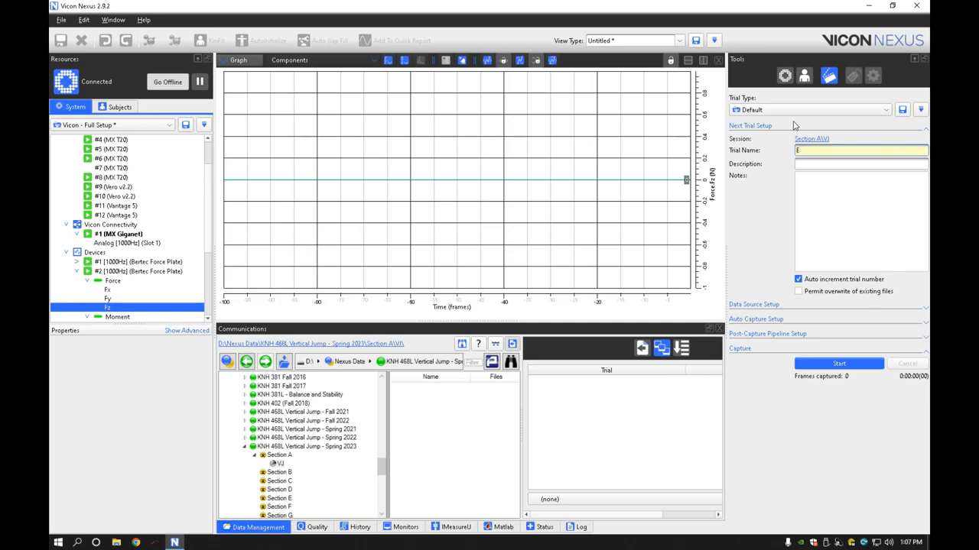
type("ric Slattery VJ")
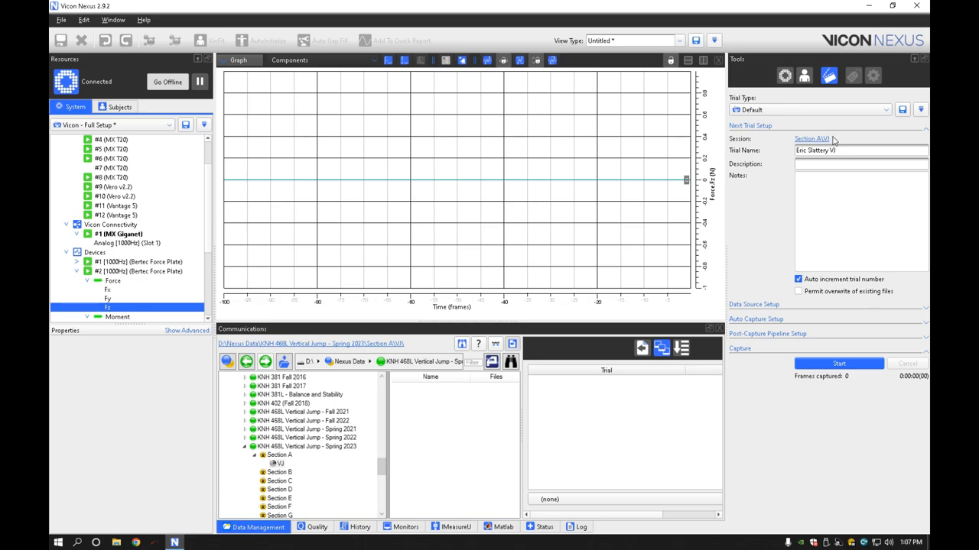
mouse_move(832, 219)
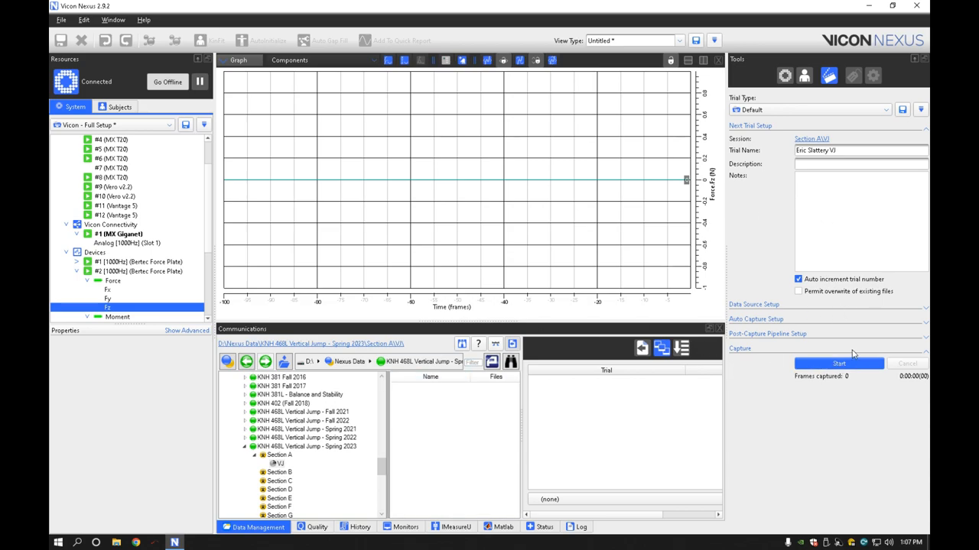
mouse_move(863, 370)
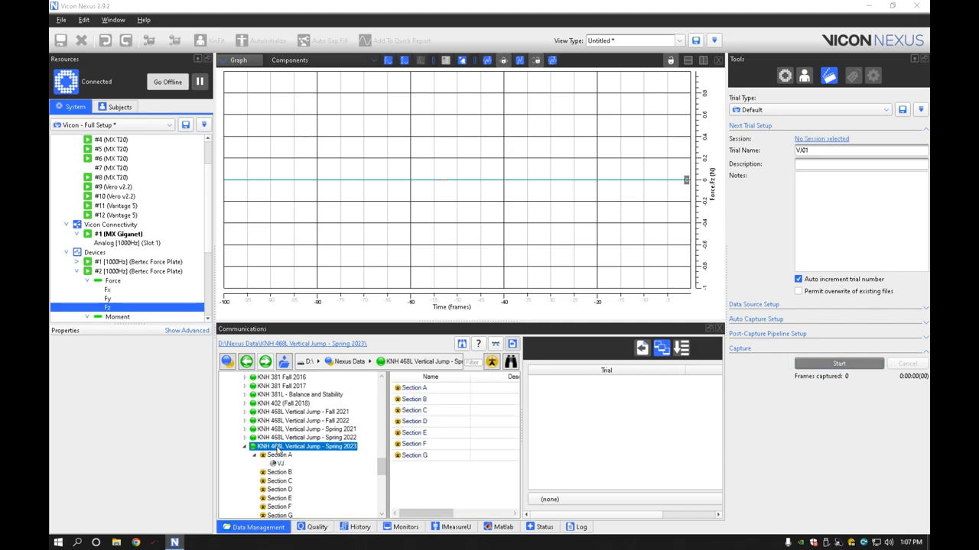
Select the VJ session under Section A and rename the next trial 'Eric Stat'.
left_click(276, 463)
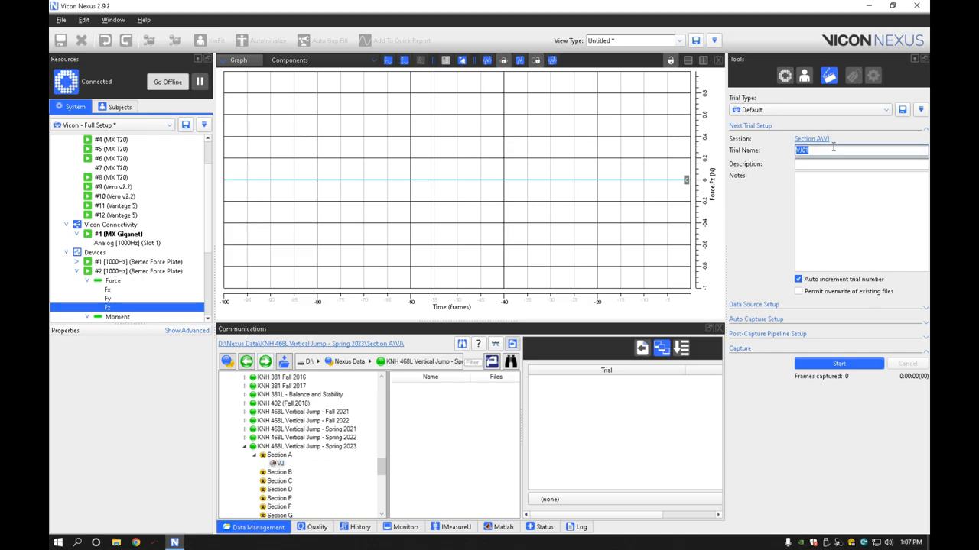
type("Eric Stattery")
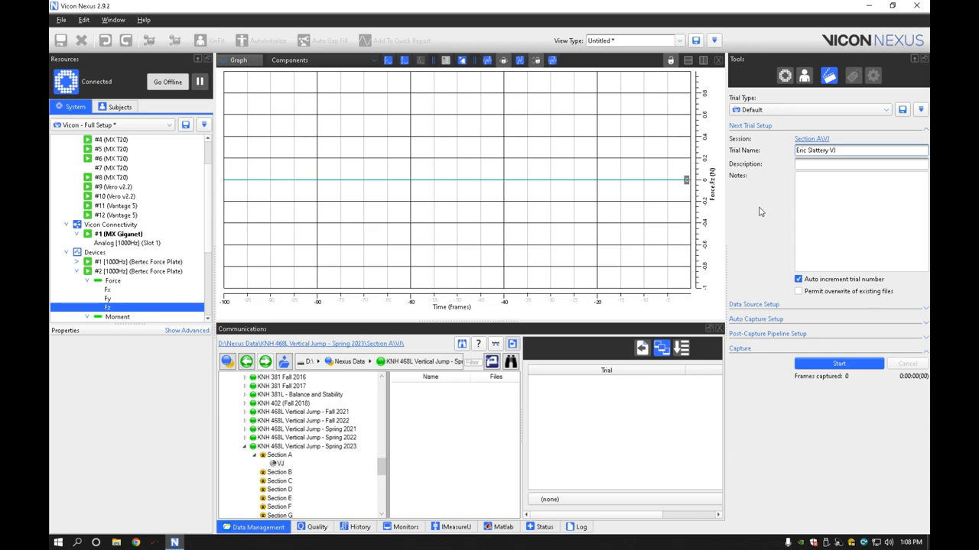
left_click(860, 151)
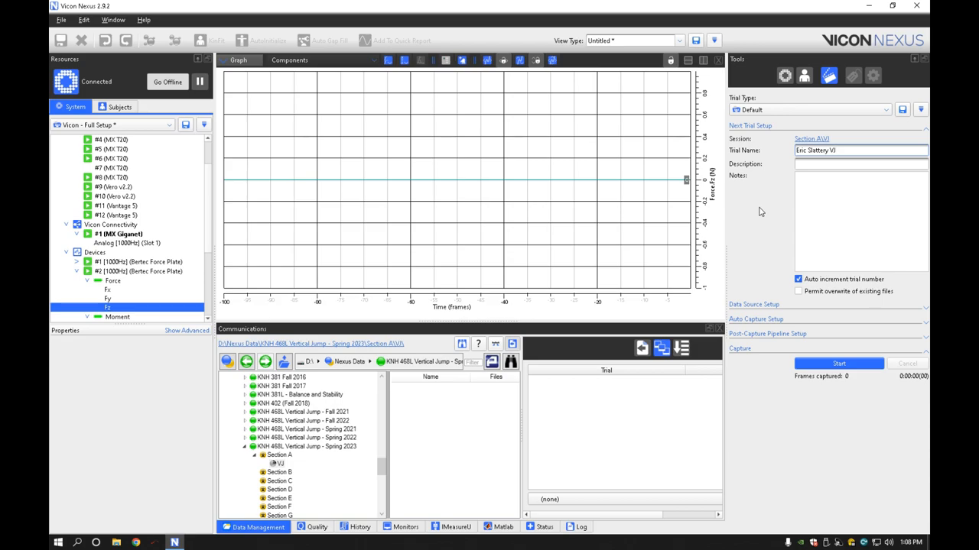
Record the 10810-frame jump trial, starting capture before and stopping after the jump.
left_click(838, 363)
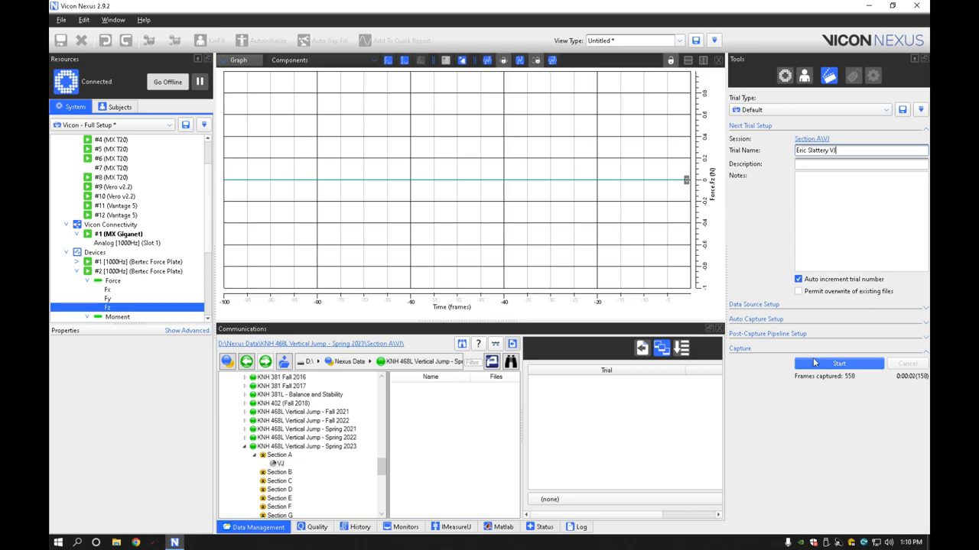
mouse_move(815, 363)
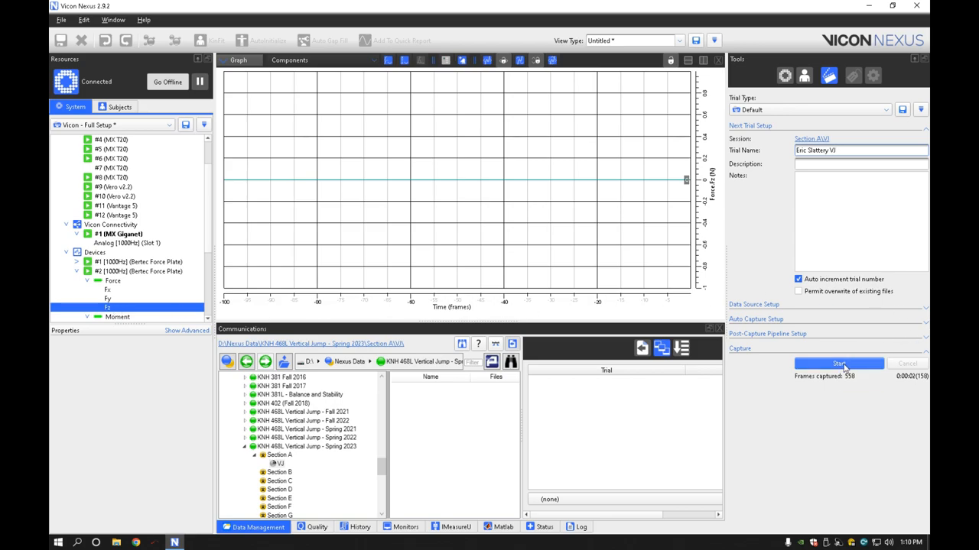
mouse_move(841, 364)
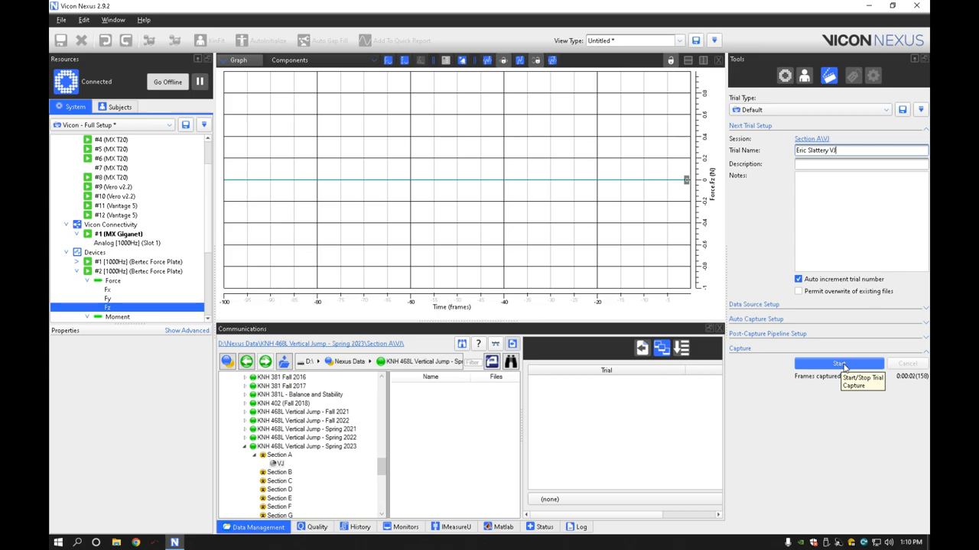
left_click(838, 363)
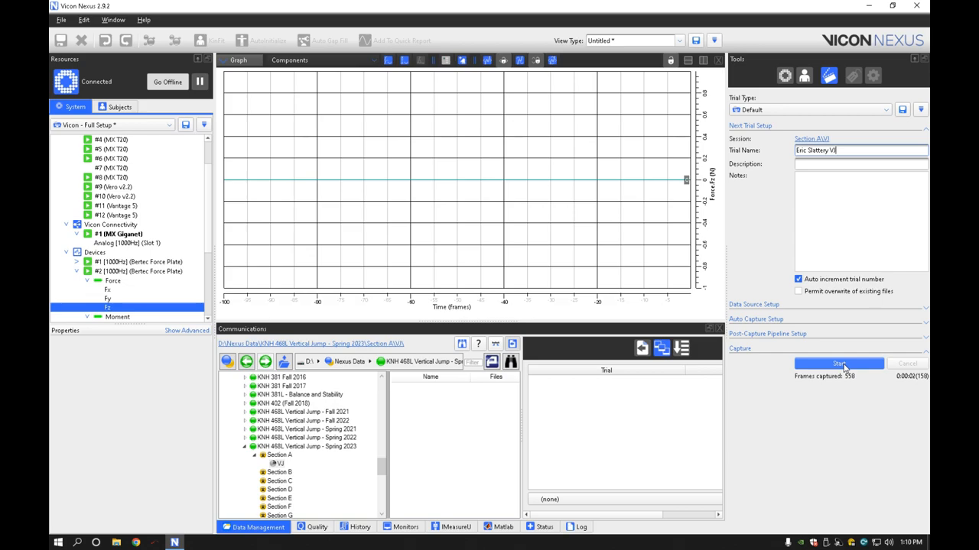
left_click(838, 363)
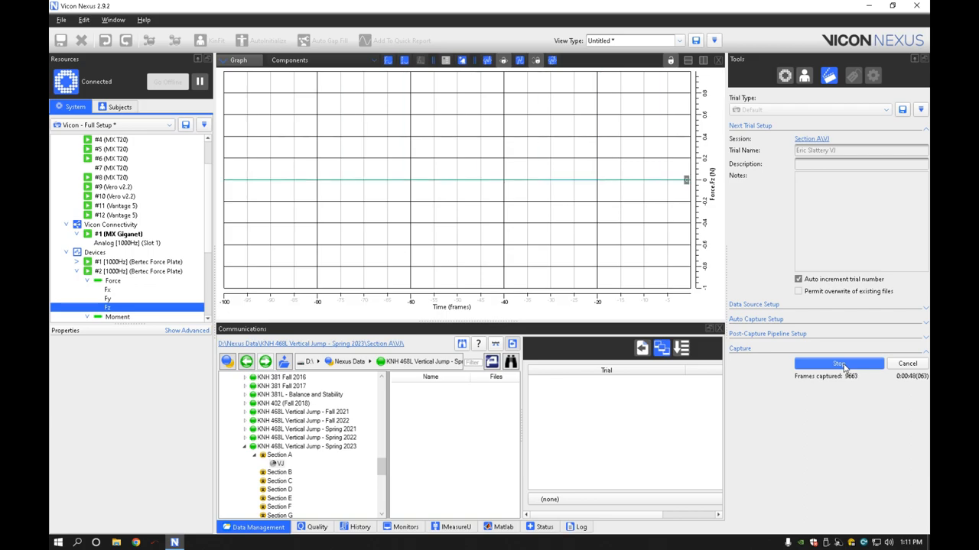
left_click(838, 363)
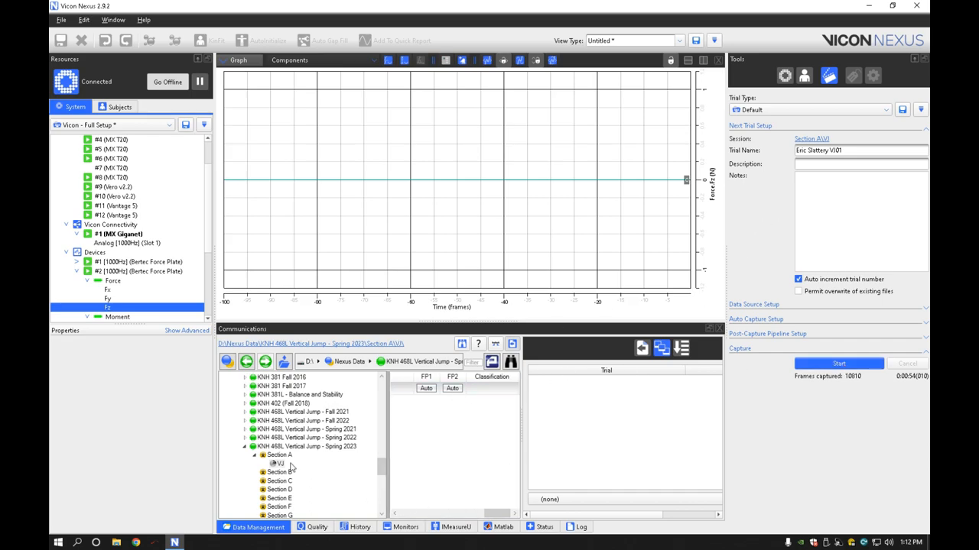
Load the captured jump trial, then browse into the Spring 2022 vertical jump project.
left_click(280, 465)
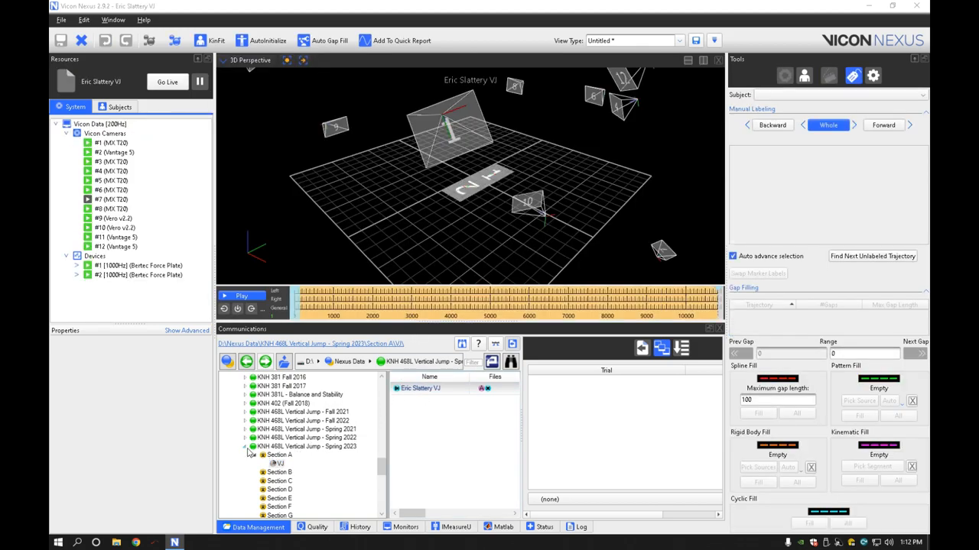
left_click(247, 447)
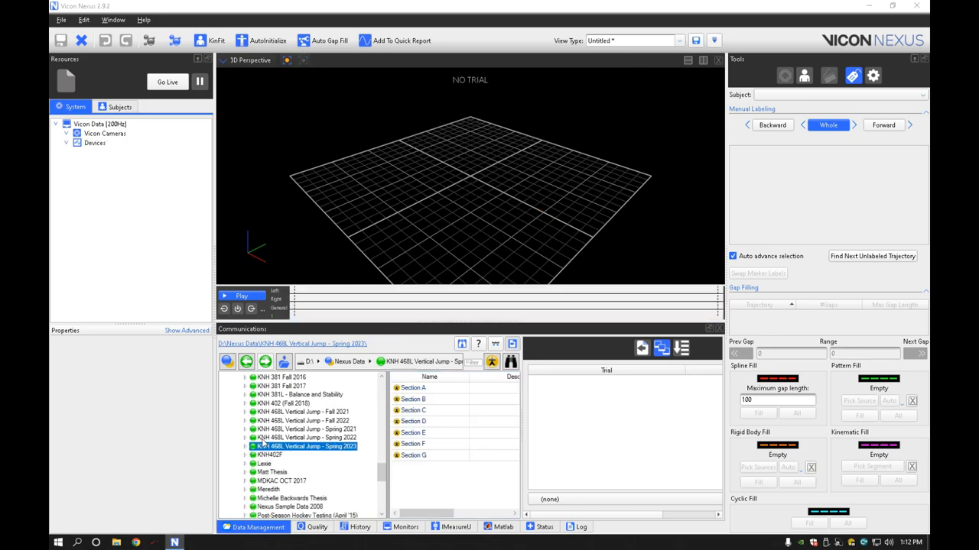
left_click(285, 455)
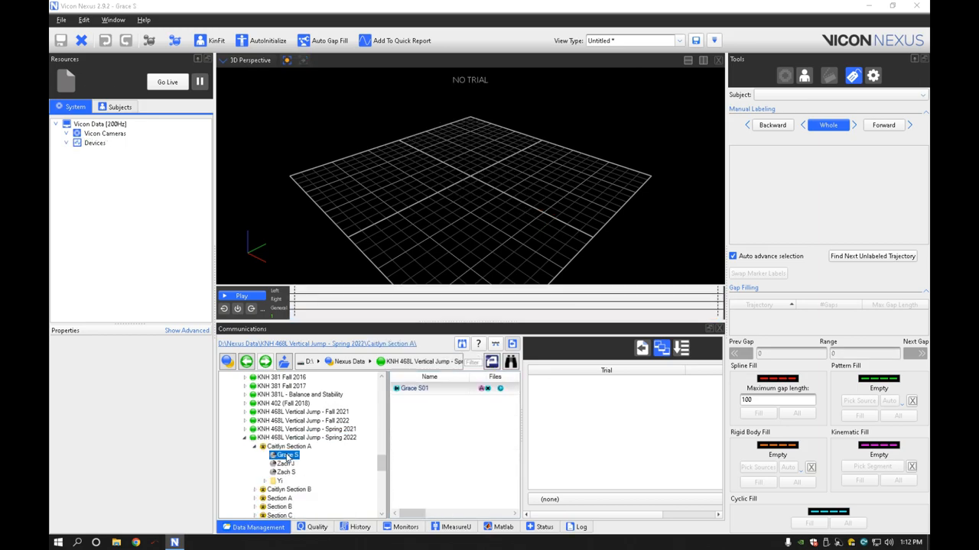
double_click(285, 454)
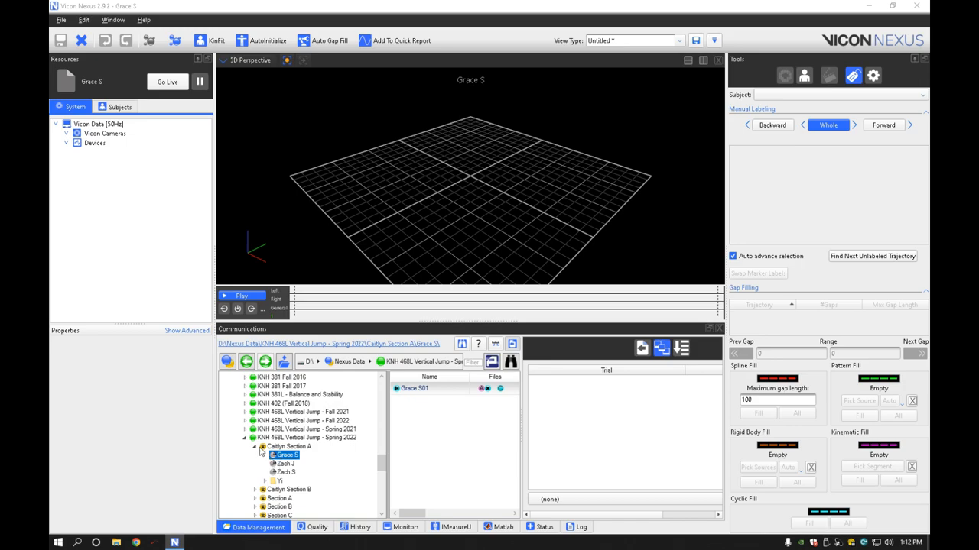
left_click(286, 455)
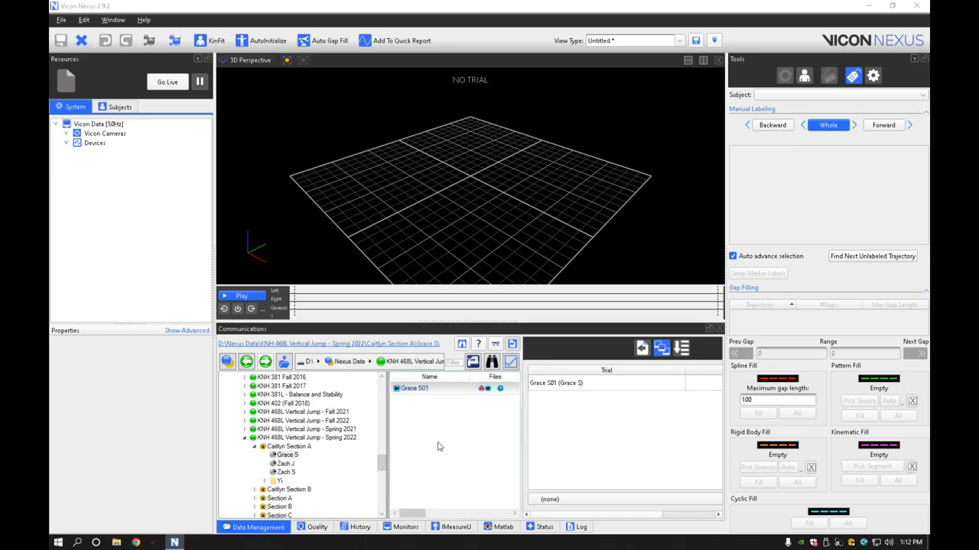
mouse_move(531, 358)
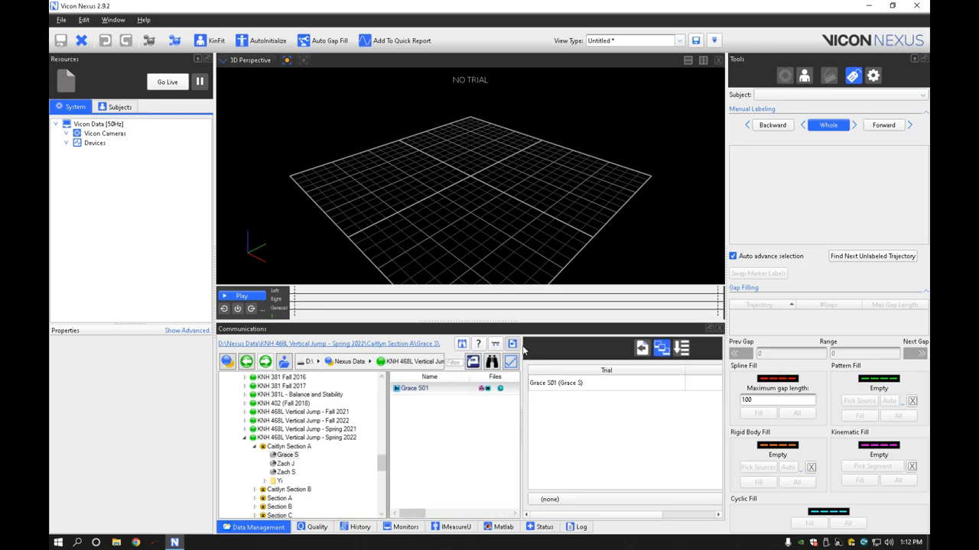
mouse_move(511, 344)
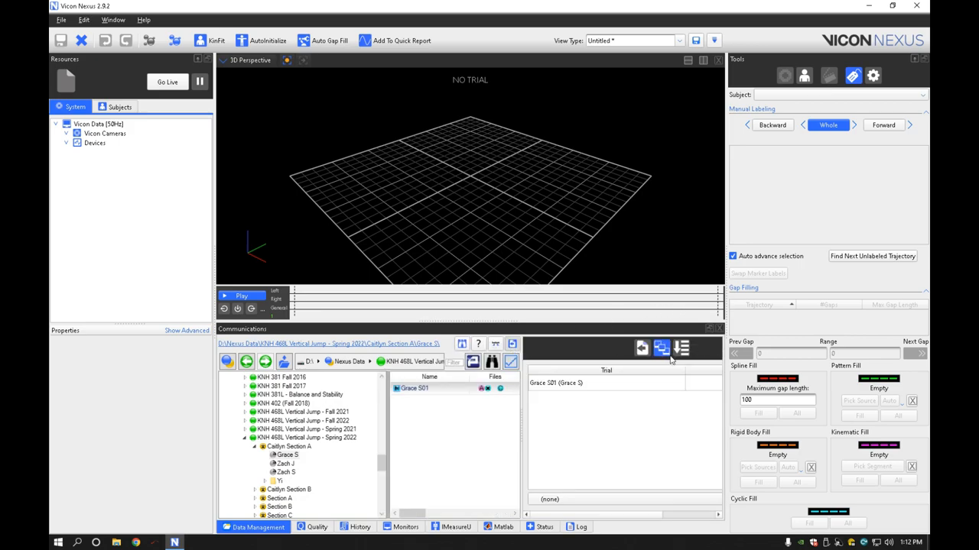
left_click(681, 348)
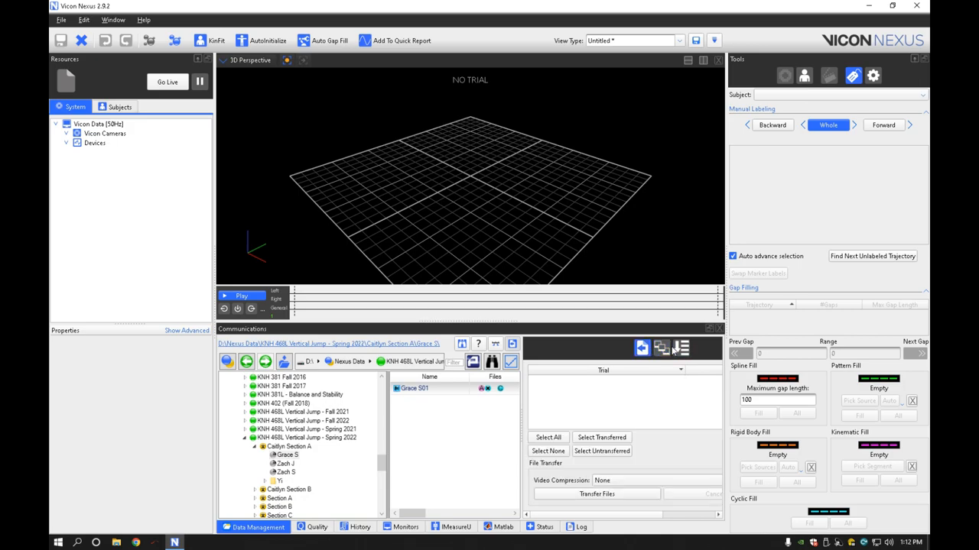
left_click(661, 348)
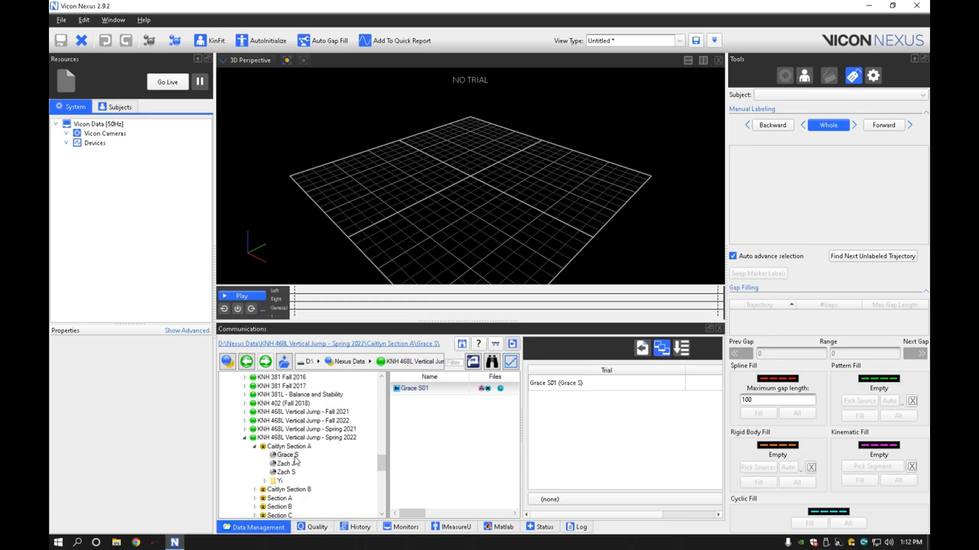
right_click(407, 402)
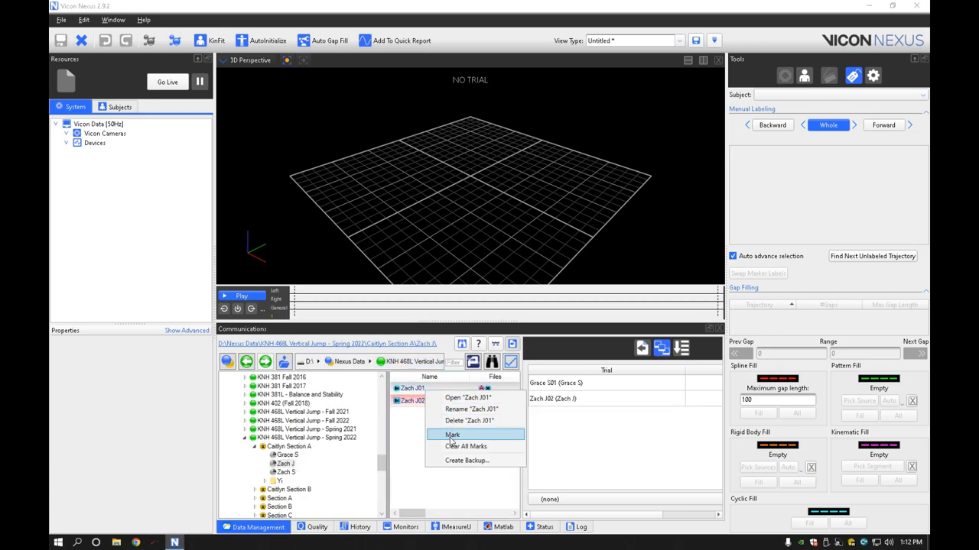
left_click(450, 434)
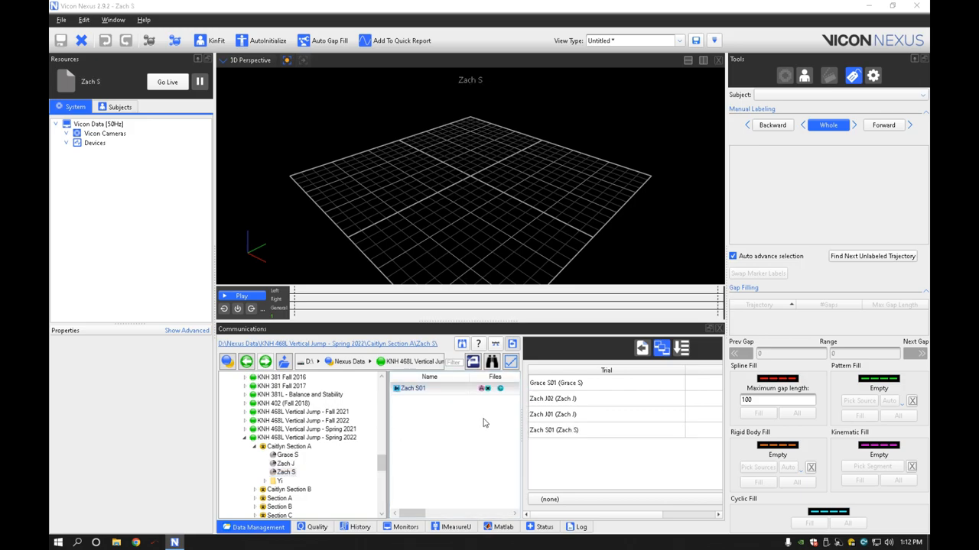
left_click(552, 383)
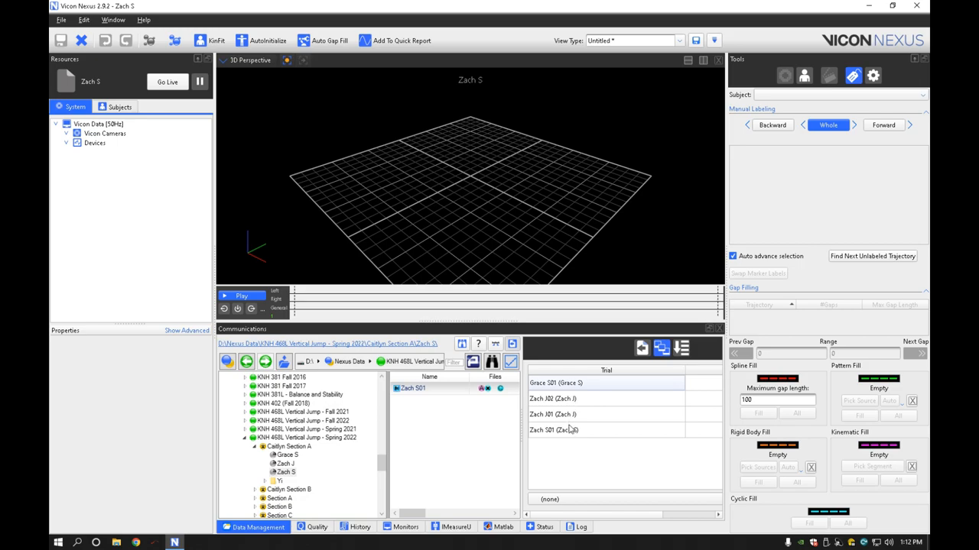
left_click(572, 430)
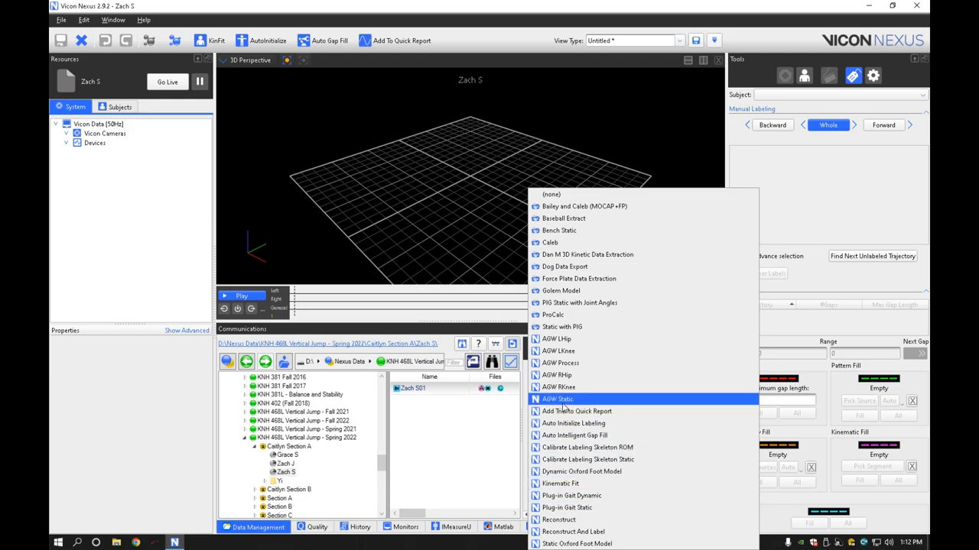
mouse_move(577, 327)
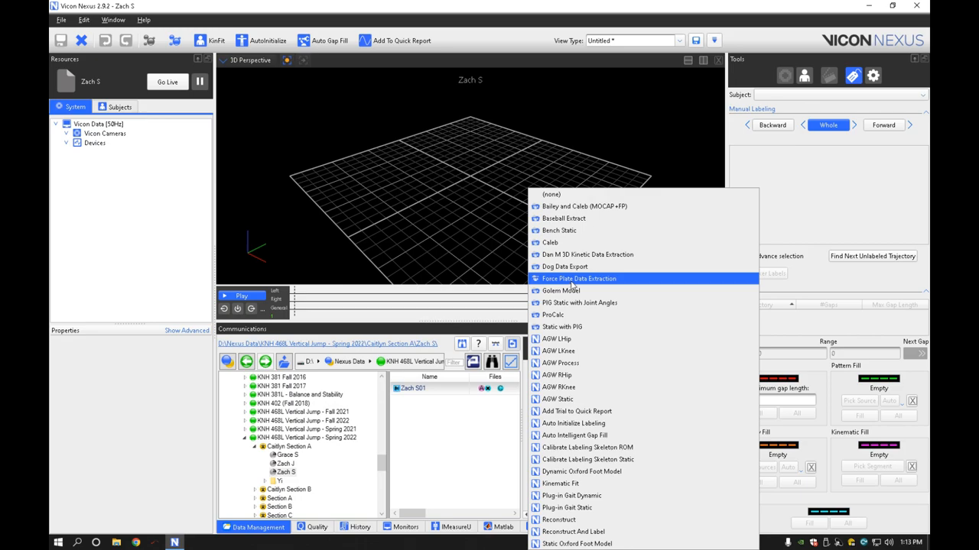
left_click(579, 278)
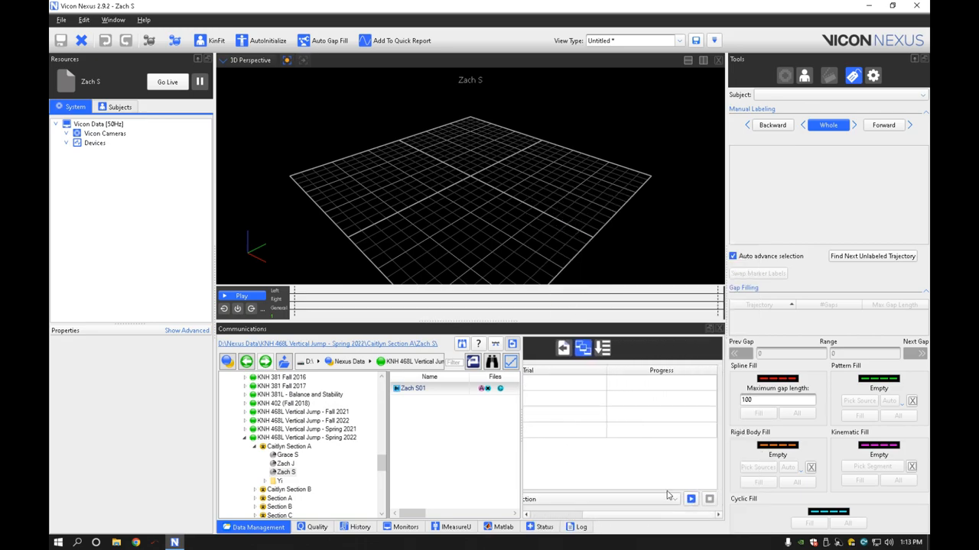
mouse_move(690, 497)
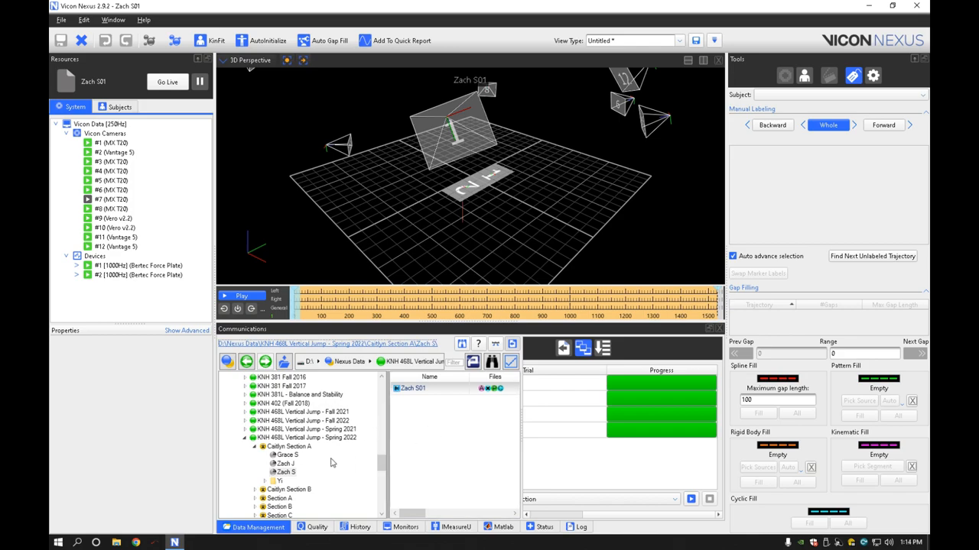
Load the vertical-jump trial from KNH 468L Spring 2023 > Section A > VJ.
scroll("down", 3)
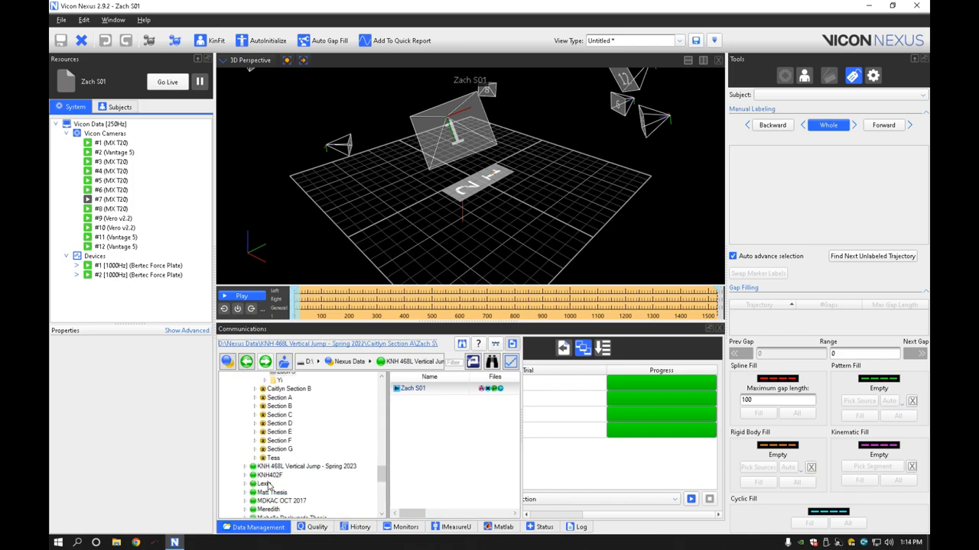
left_click(247, 466)
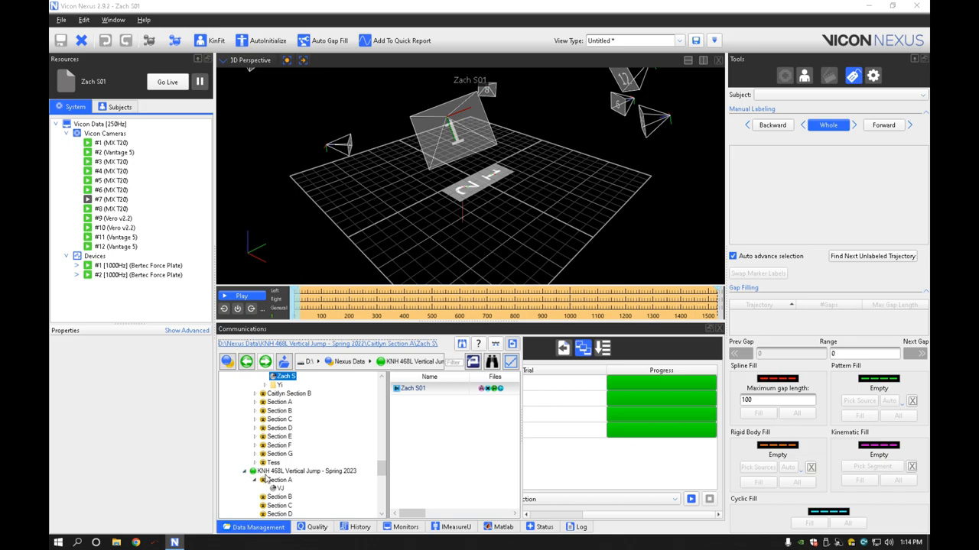
left_click(285, 490)
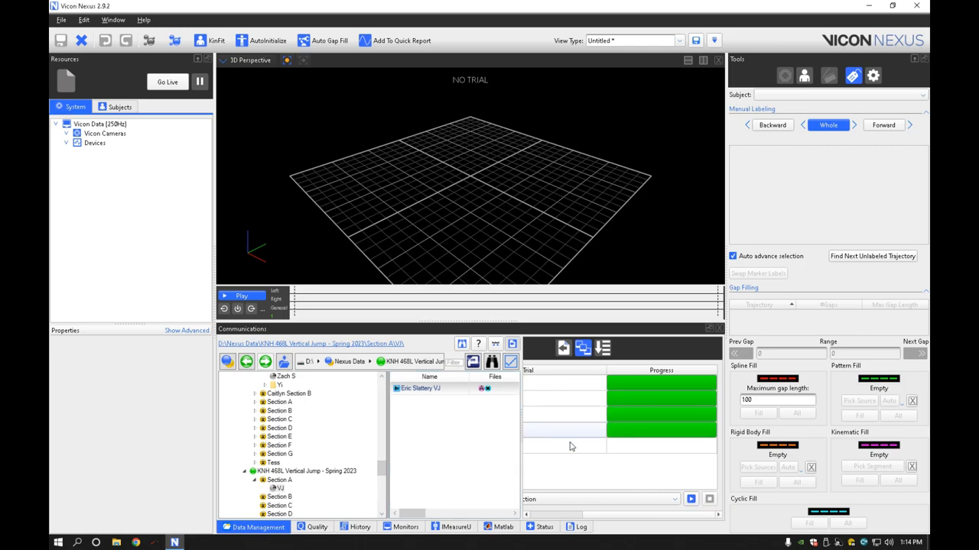
double_click(419, 388)
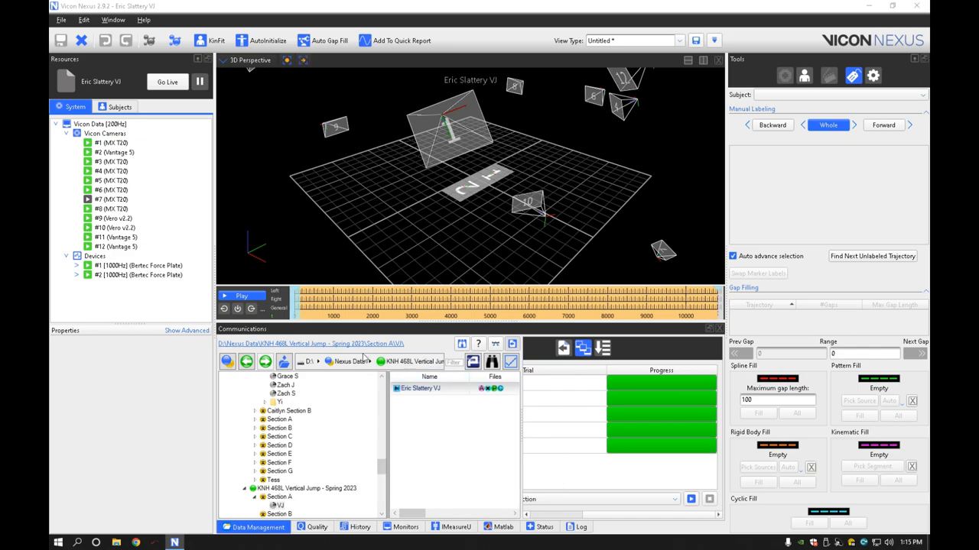
mouse_move(359, 346)
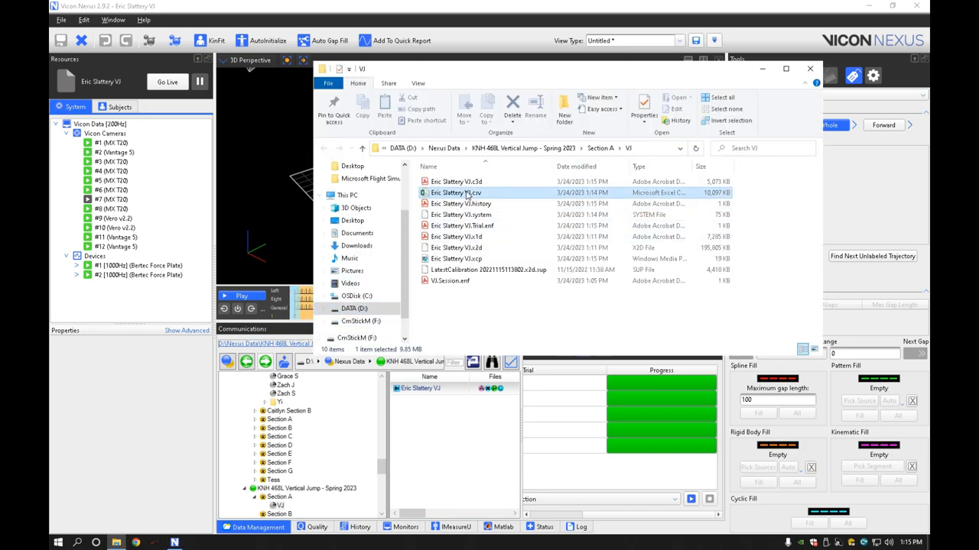
Open the trial's exported CSV file in Excel.
double_click(455, 193)
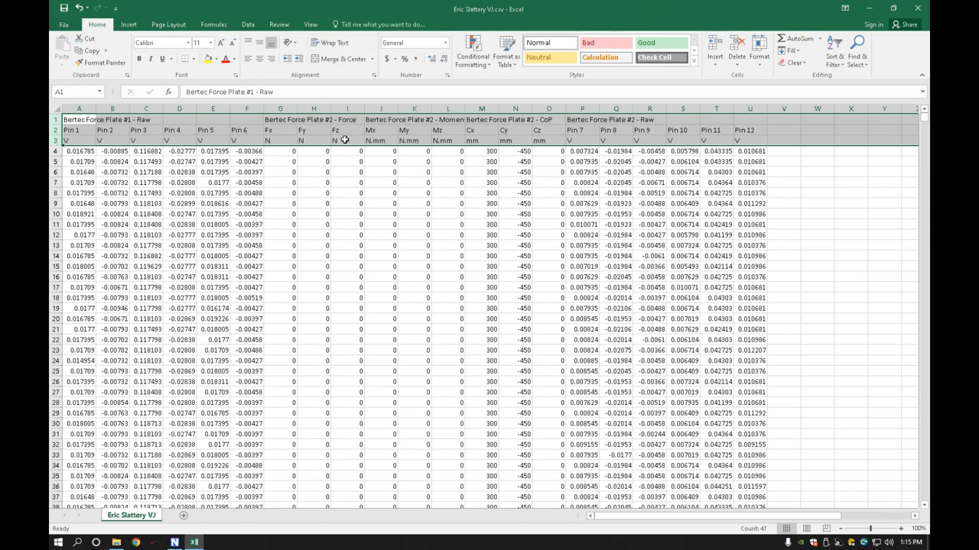
Trim the sheet to Fz and add a Time (s) column starting 0, 0.001.
left_click(346, 130)
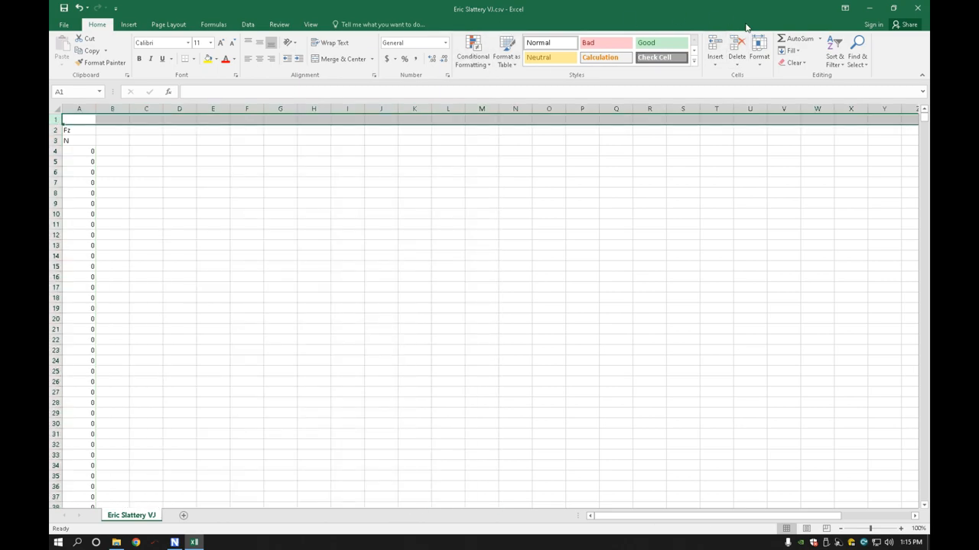
left_click(82, 160)
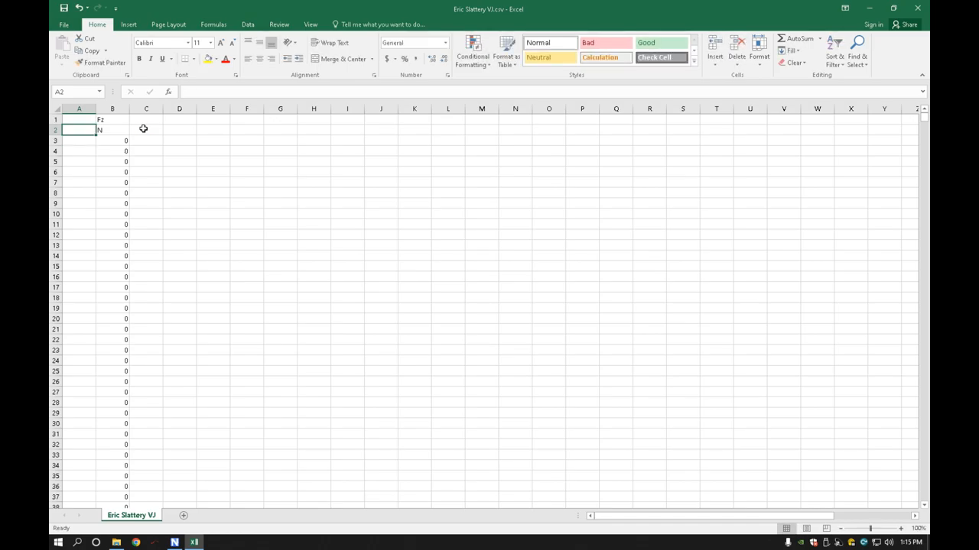
type("Time")
type("s")
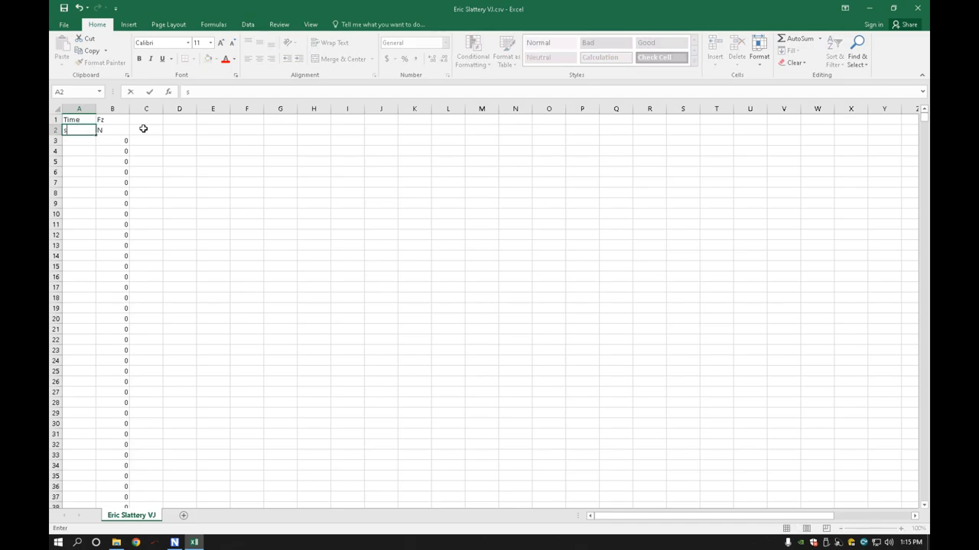
key("Enter")
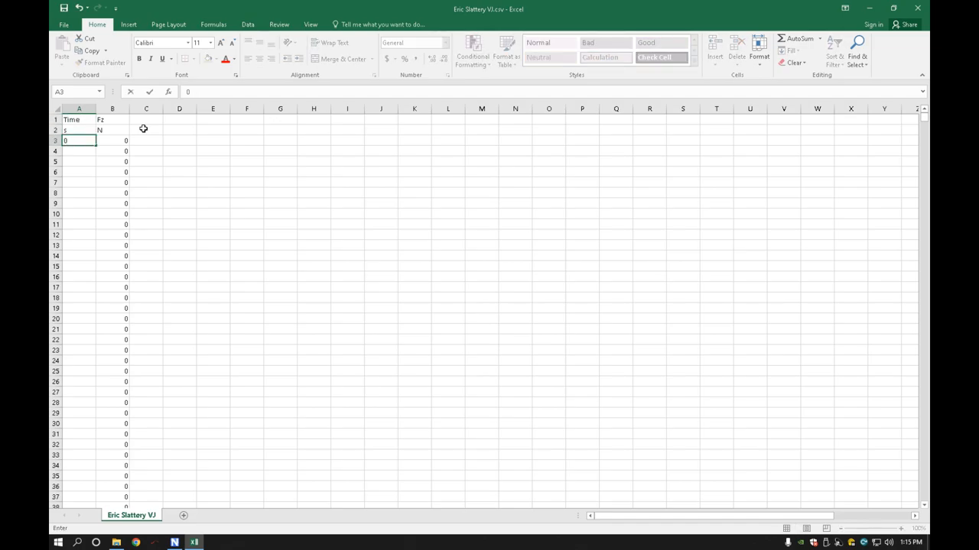
type(".00")
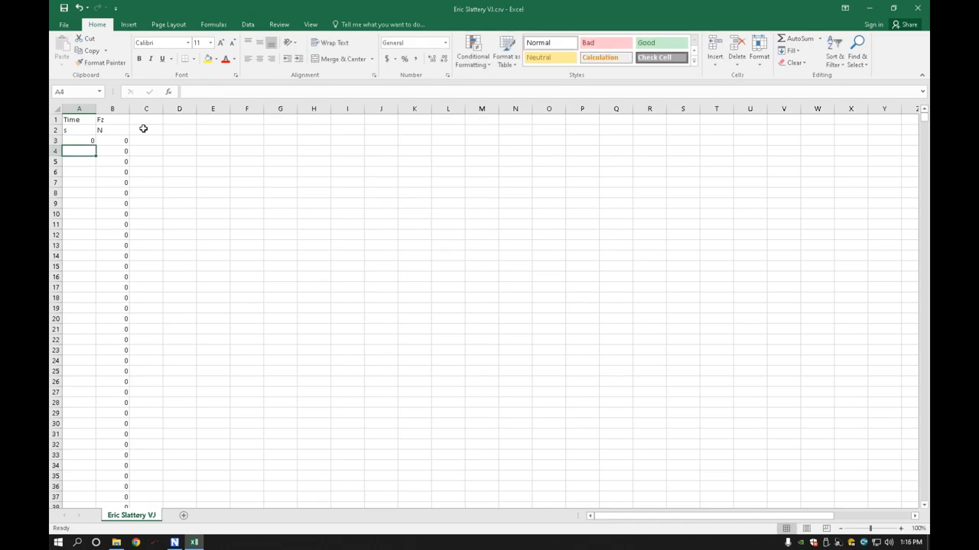
type("0.0002")
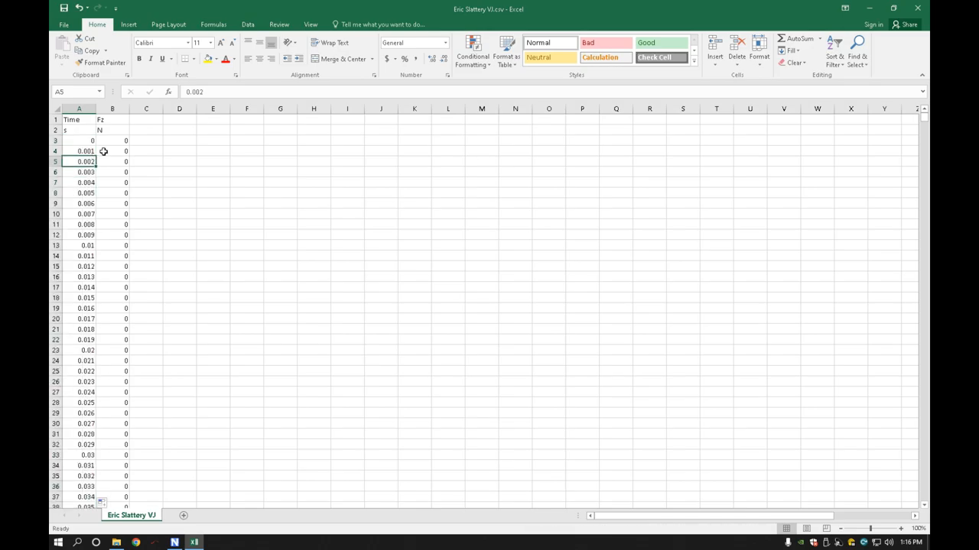
mouse_move(916, 119)
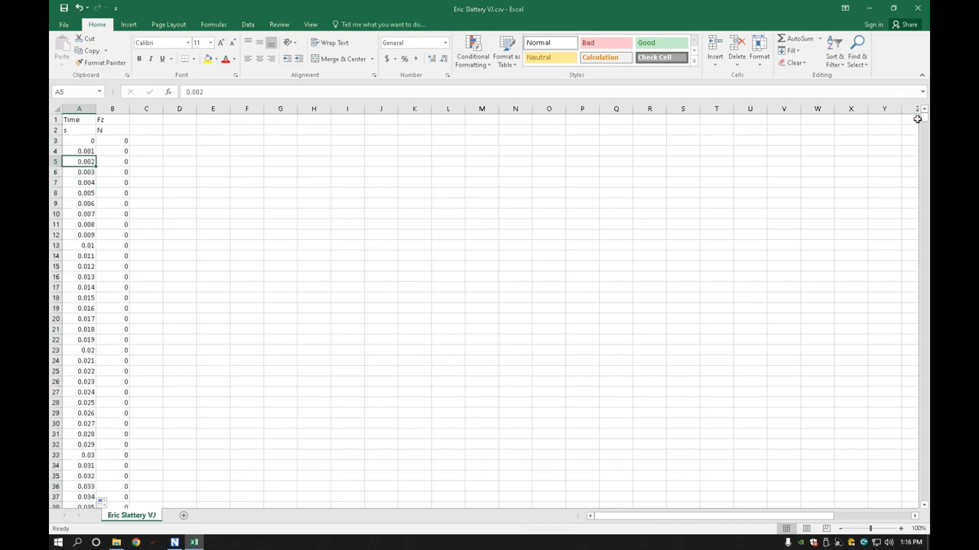
Scroll down the Fz column to check the jump's force curve.
scroll("down", 3)
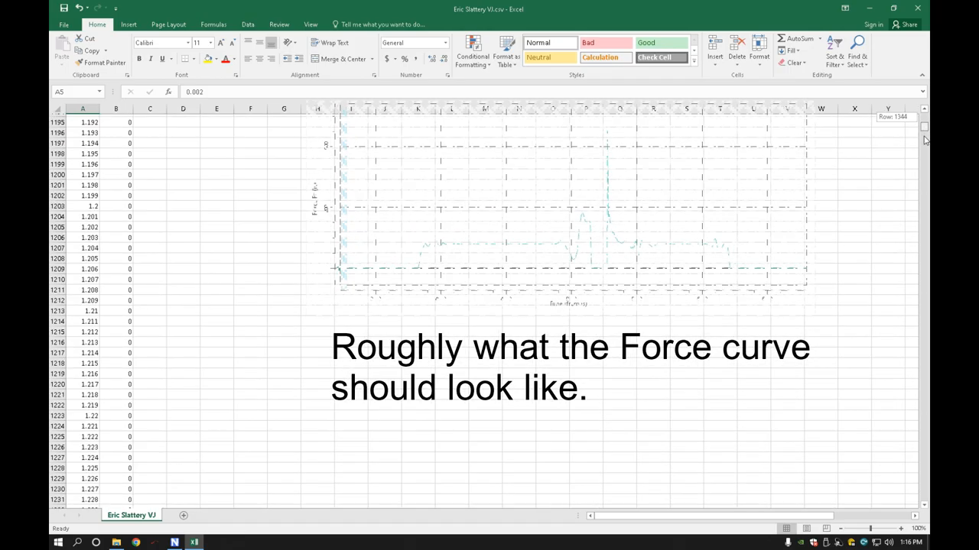
scroll("down", 3)
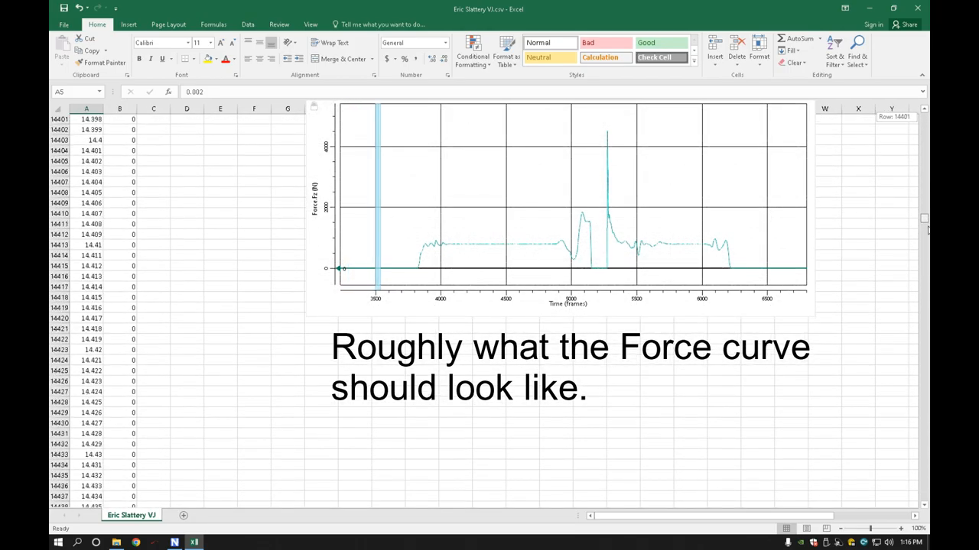
scroll("down", 3)
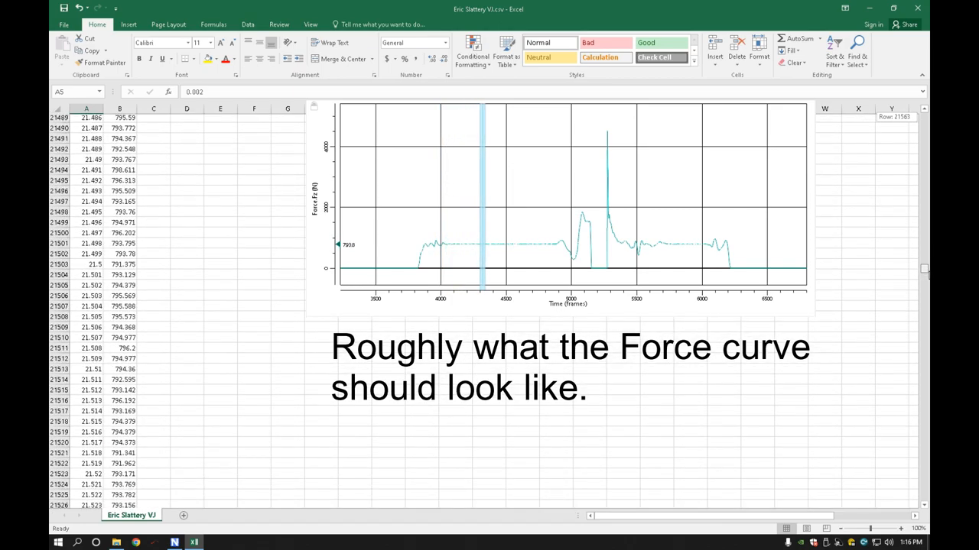
scroll("down", 3)
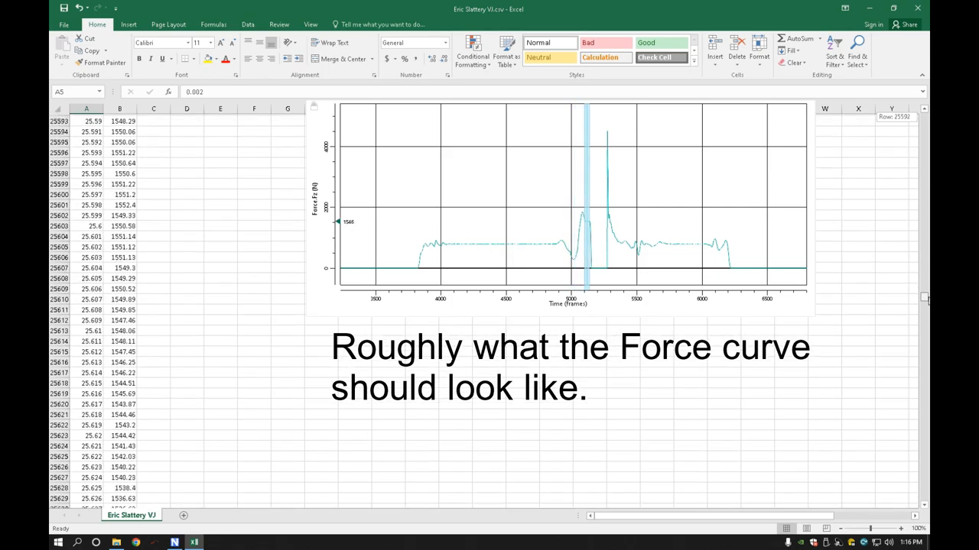
scroll("down", 3)
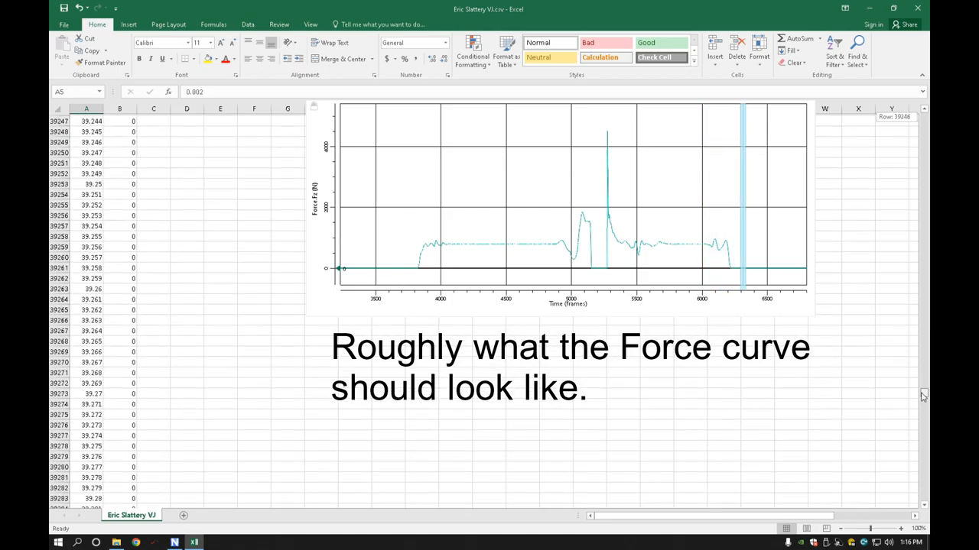
scroll("down", 3)
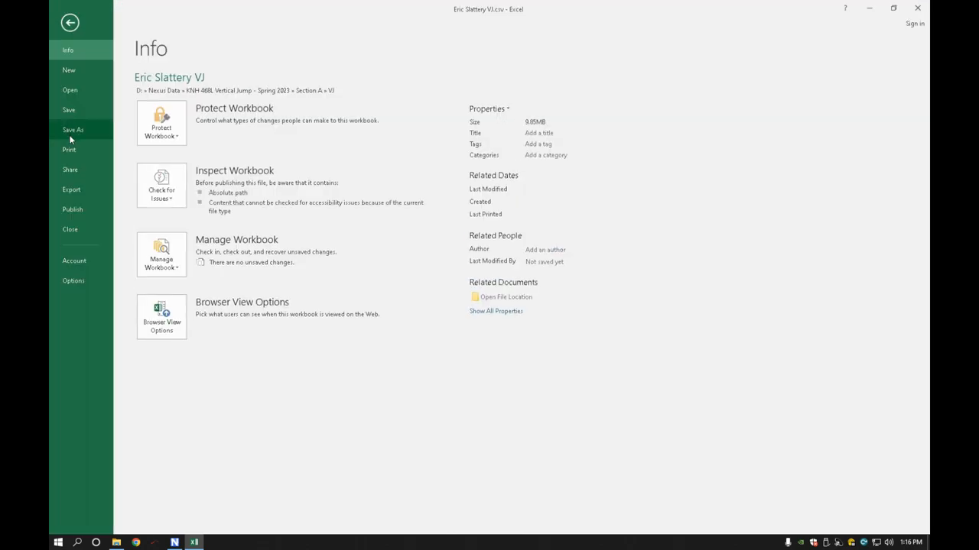
left_click(72, 129)
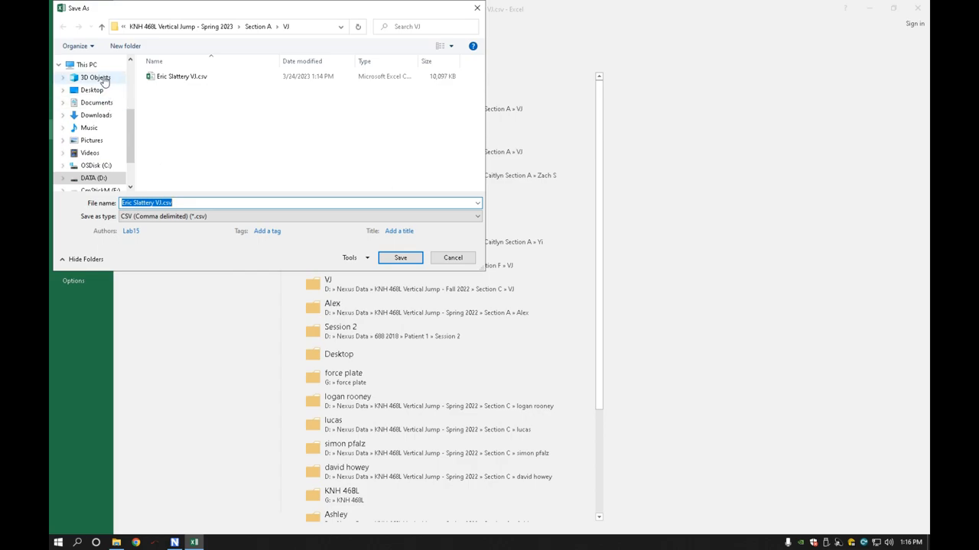
mouse_move(168, 192)
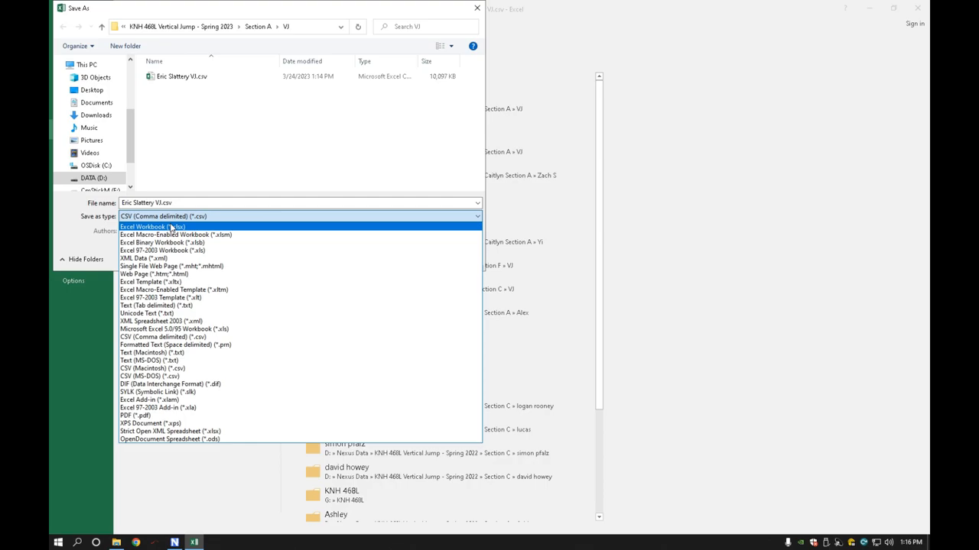
left_click(145, 226)
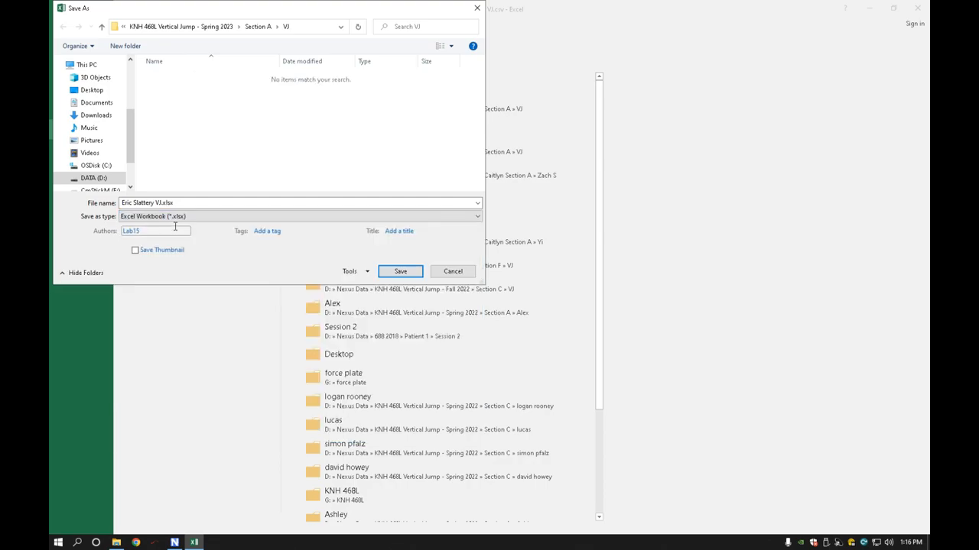
left_click(298, 217)
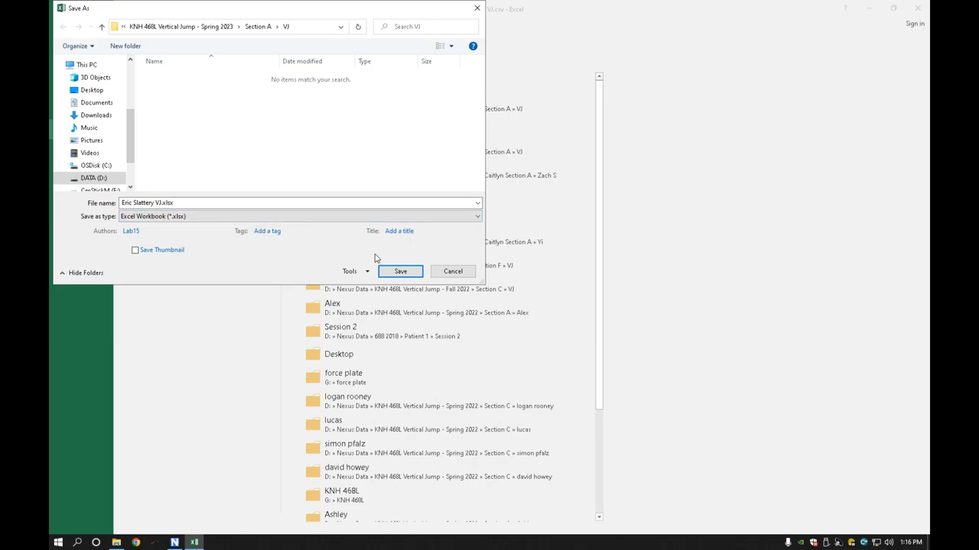
left_click(169, 203)
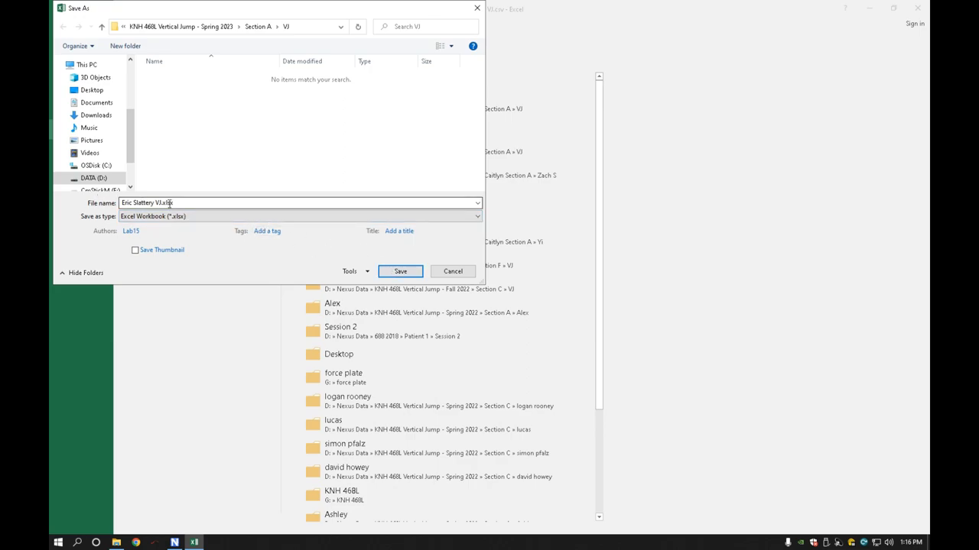
left_click(400, 271)
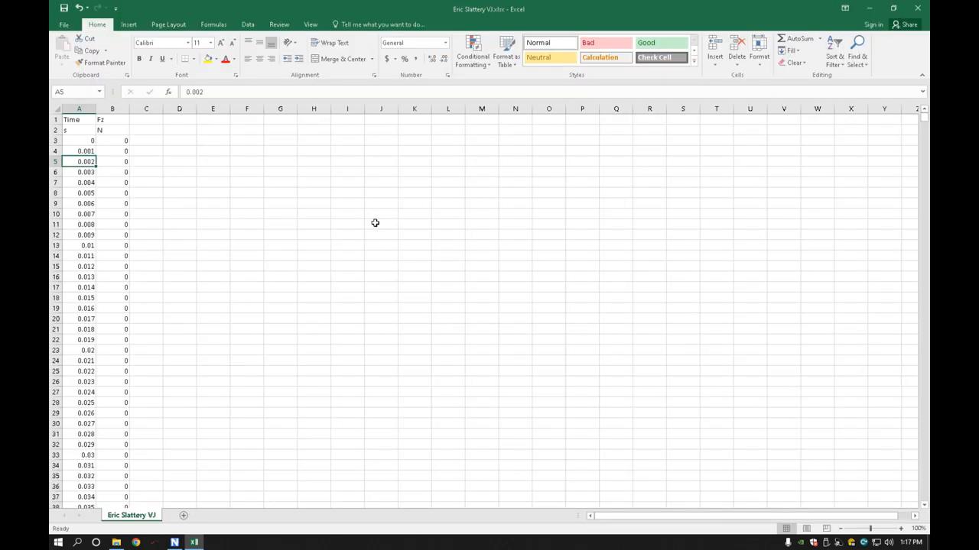
mouse_move(375, 220)
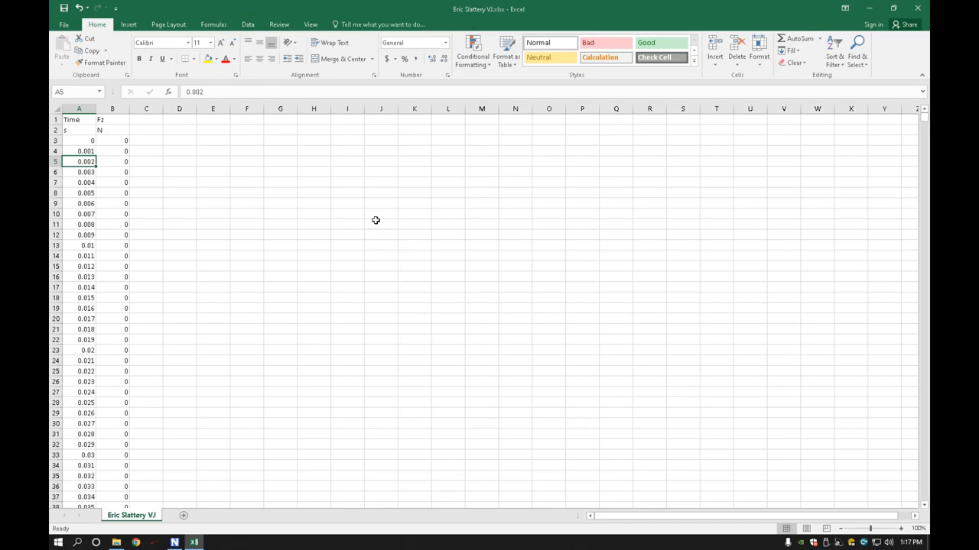